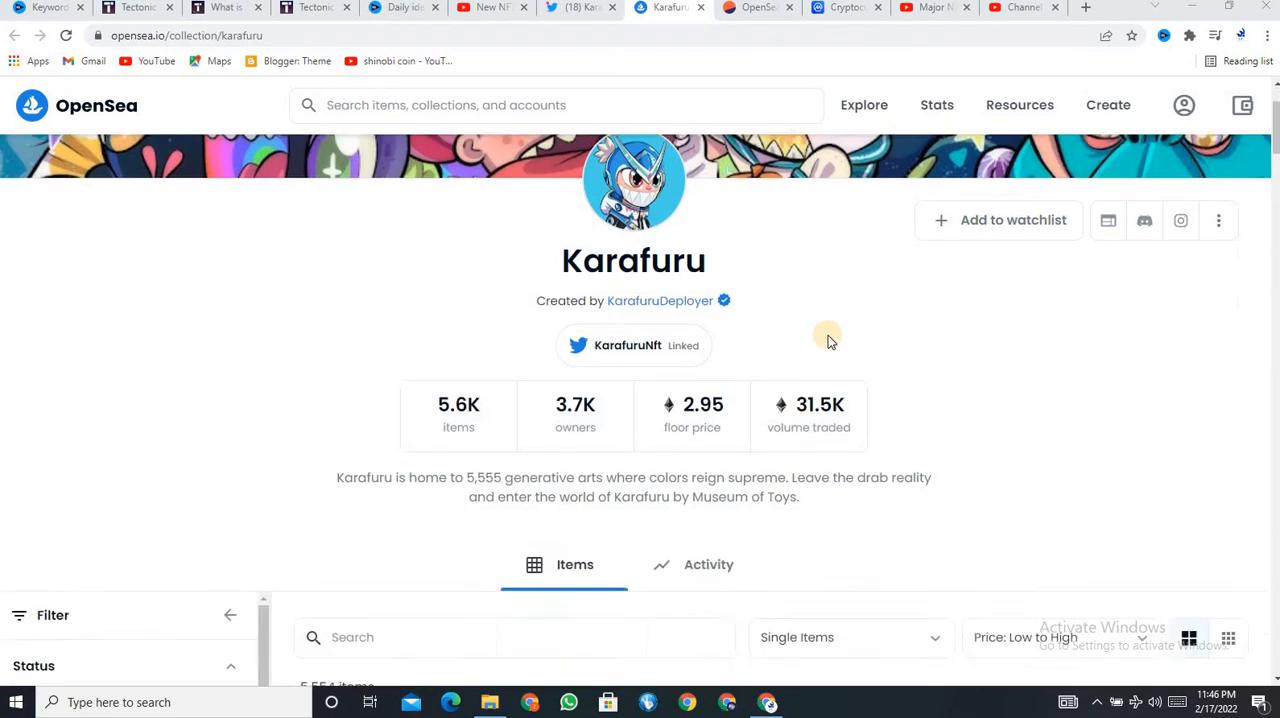
- Scroll past the 3 ETH Karafuru listings to pieces near 3.4 ETH, like Egao #5533 and Torao #748
scroll("down", 3)
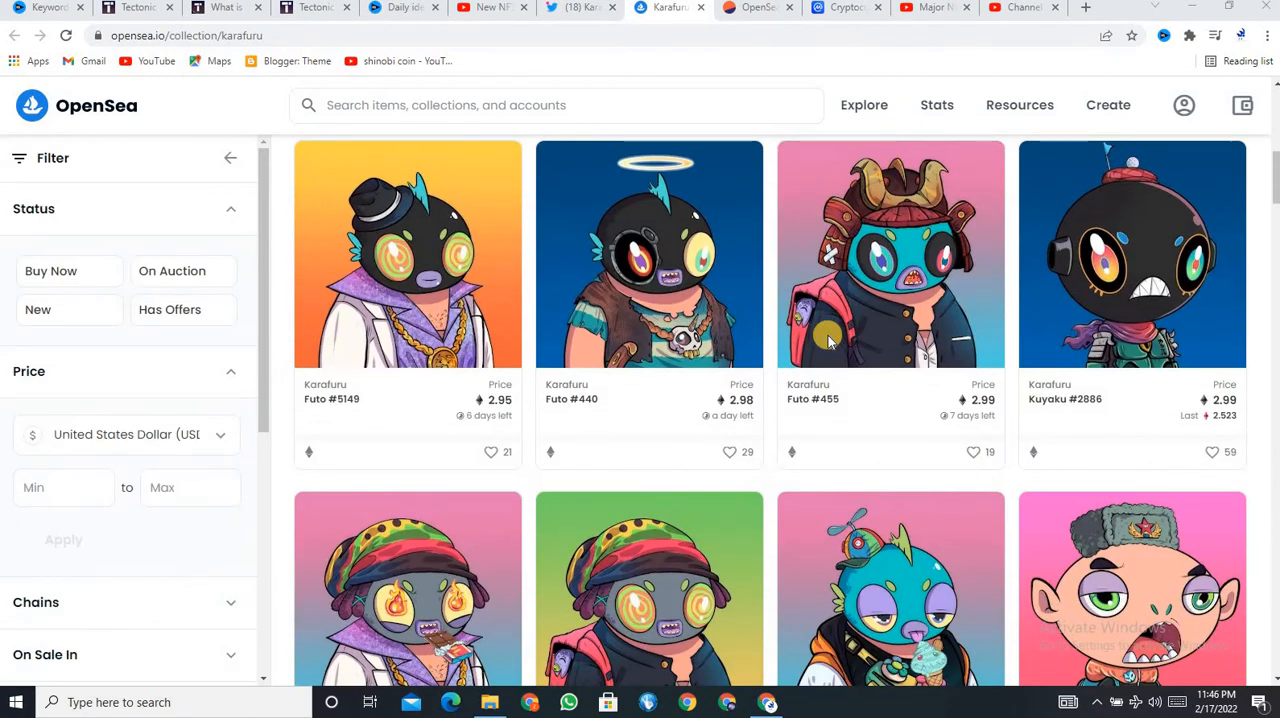
scroll("down", 3)
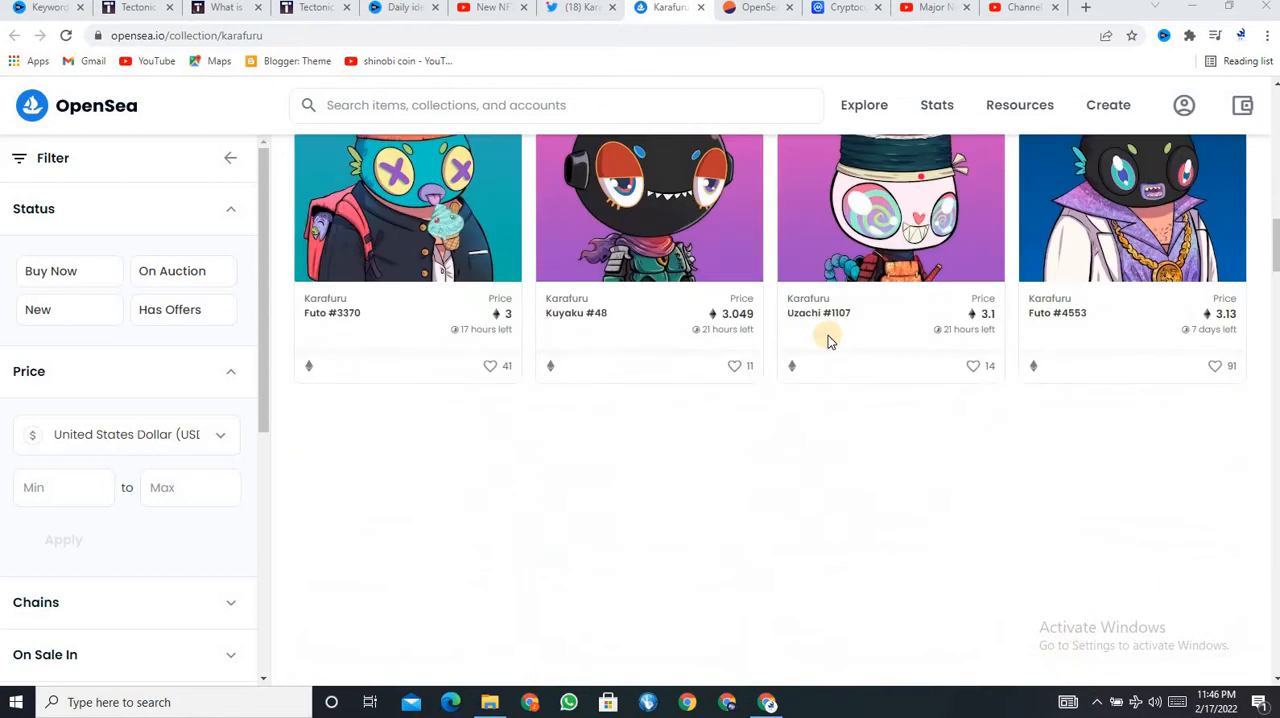
scroll("down", 3)
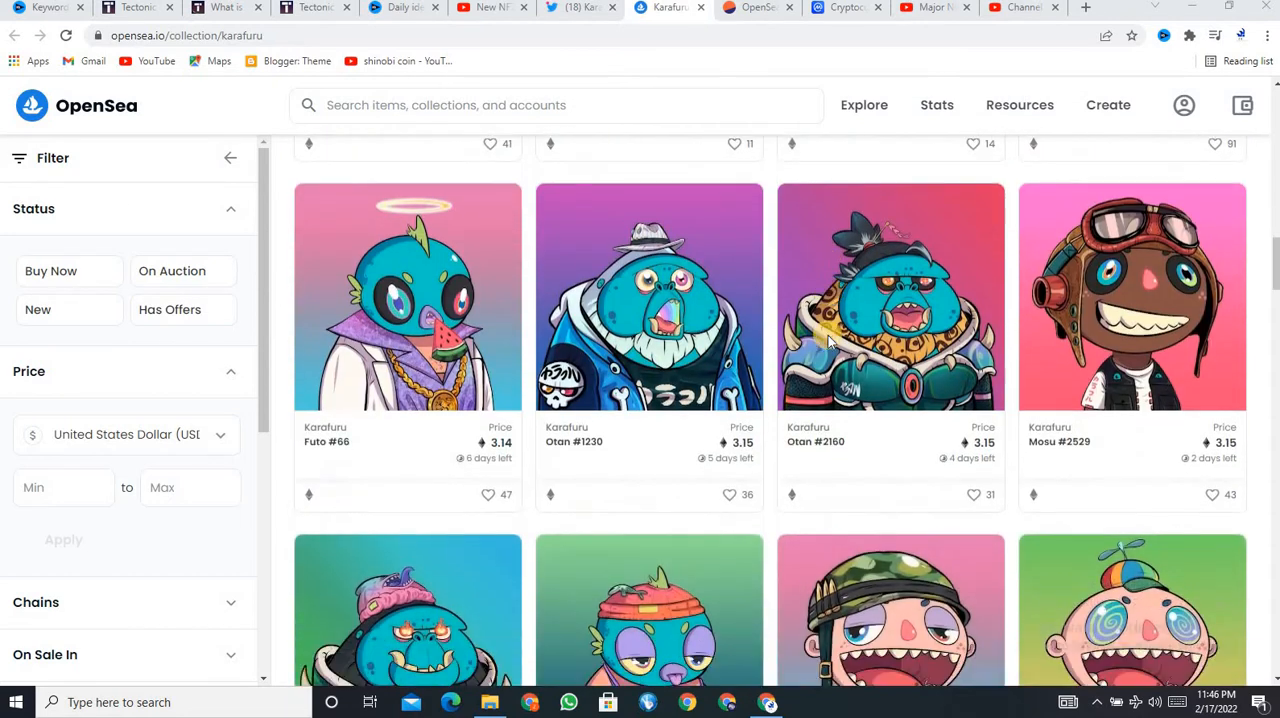
scroll("down", 3)
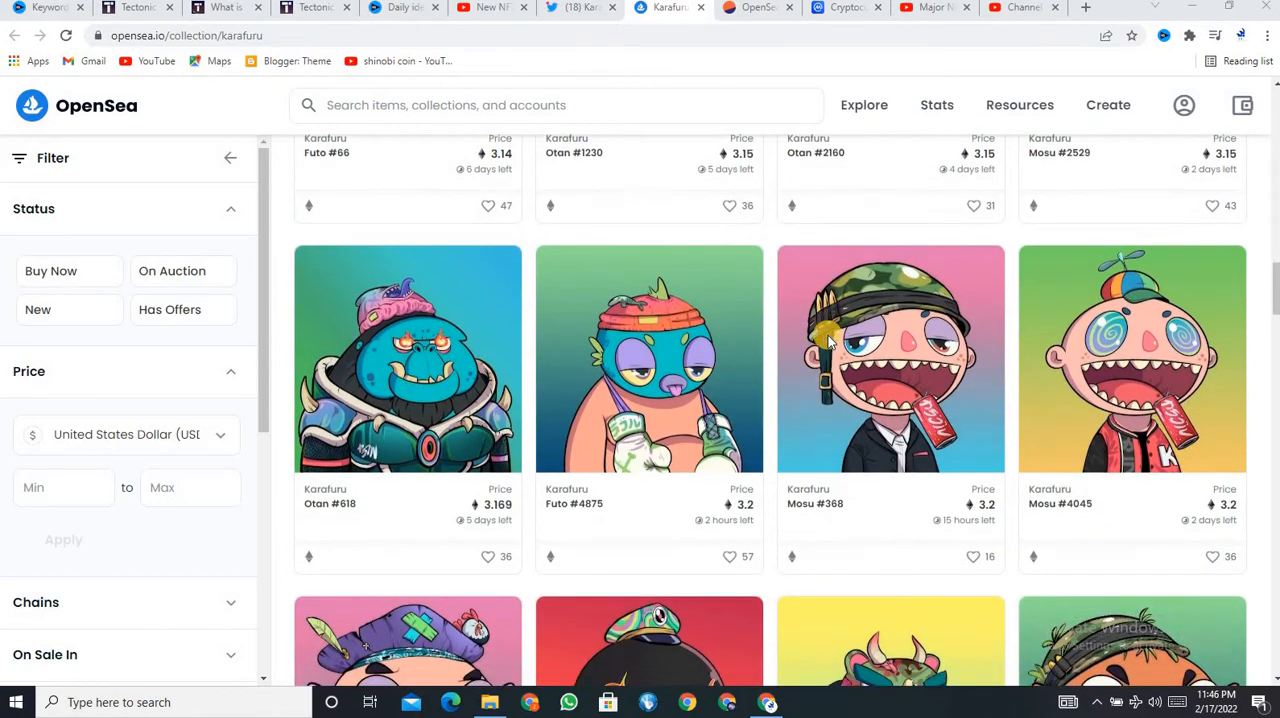
scroll("down", 3)
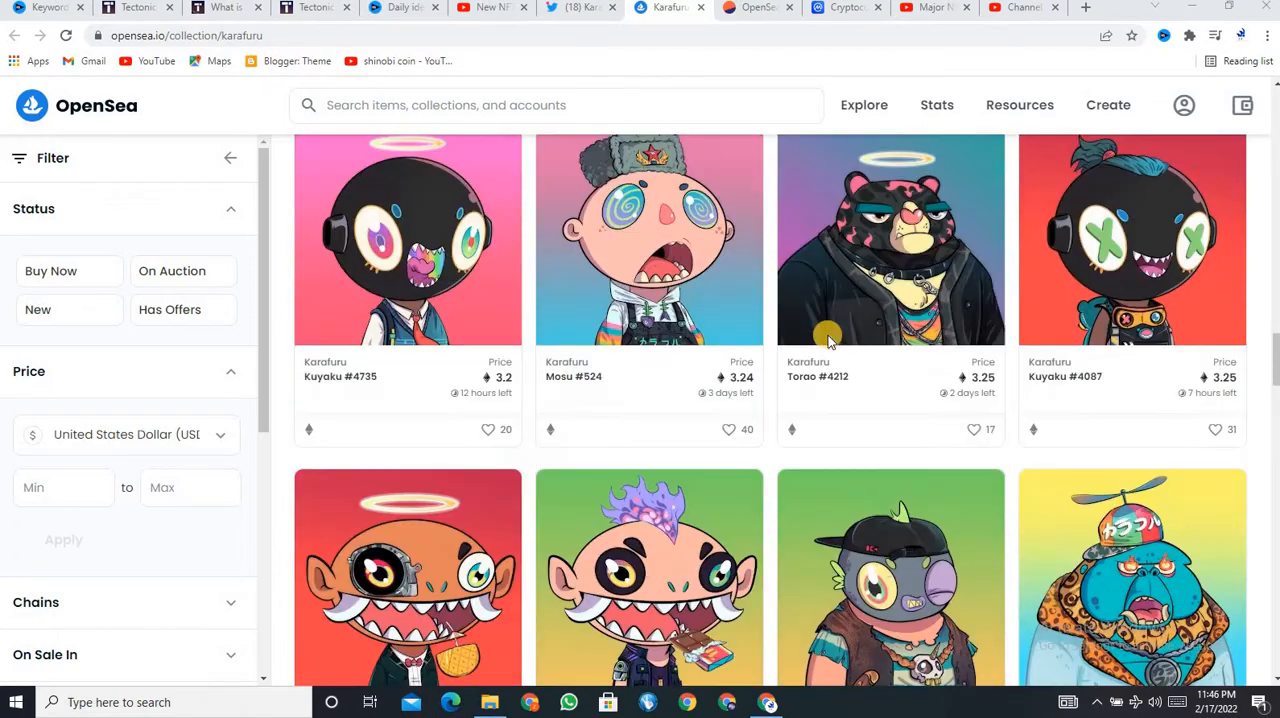
scroll("down", 3)
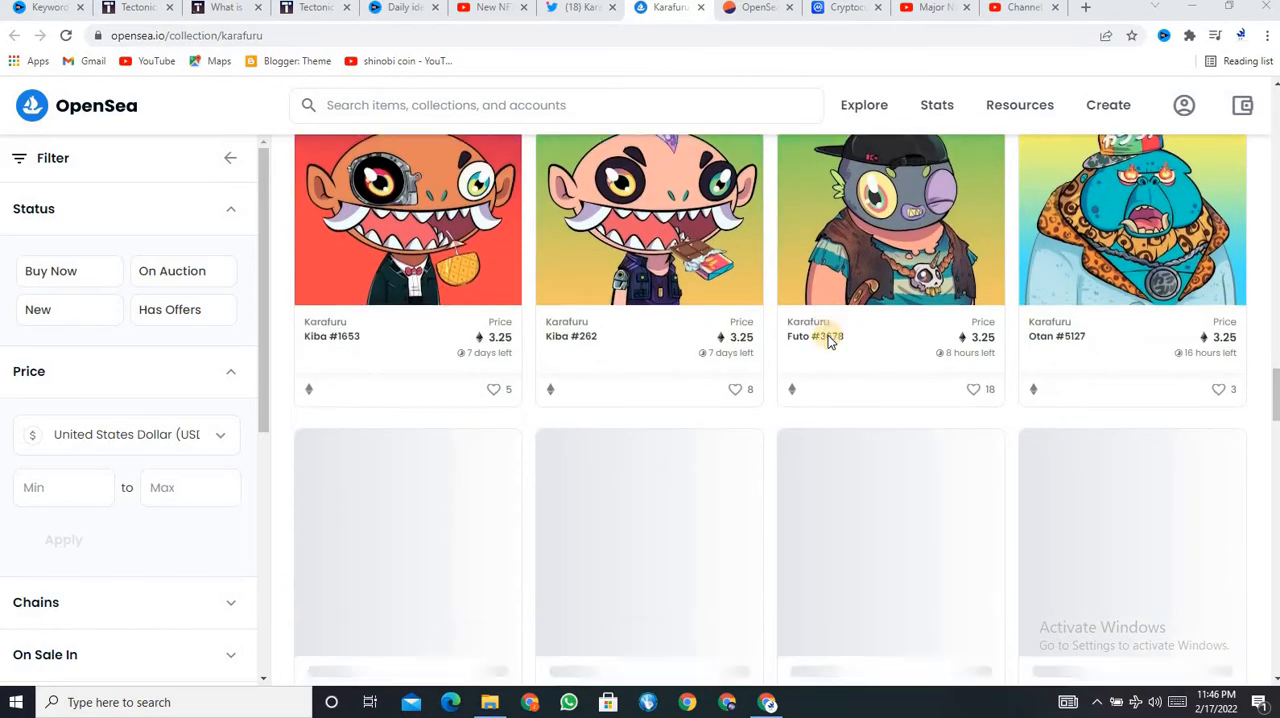
scroll("down", 3)
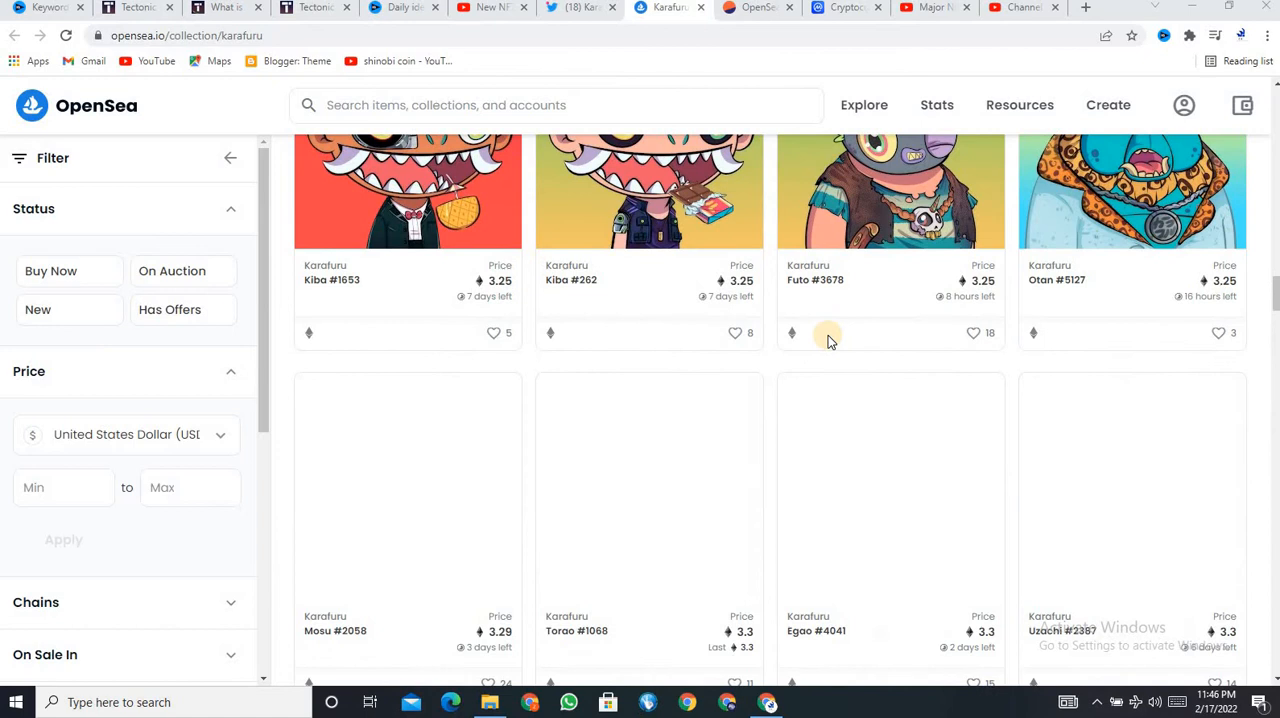
scroll("down", 3)
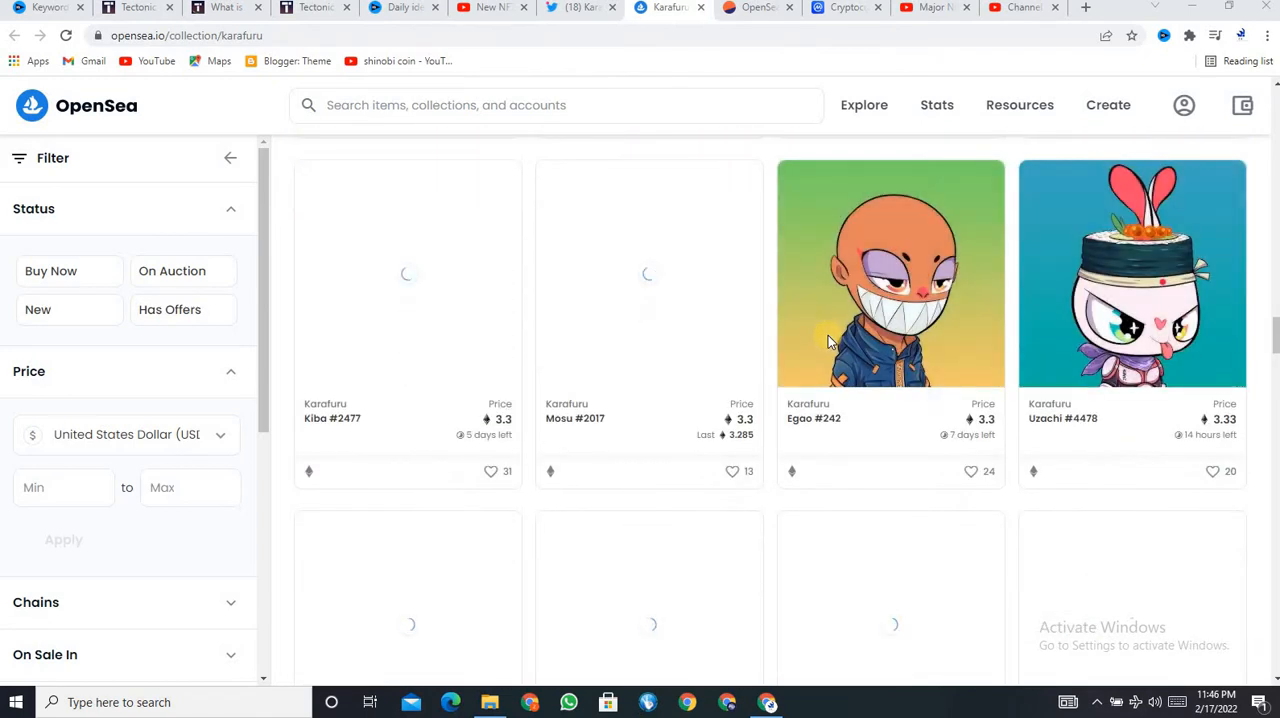
scroll("down", 3)
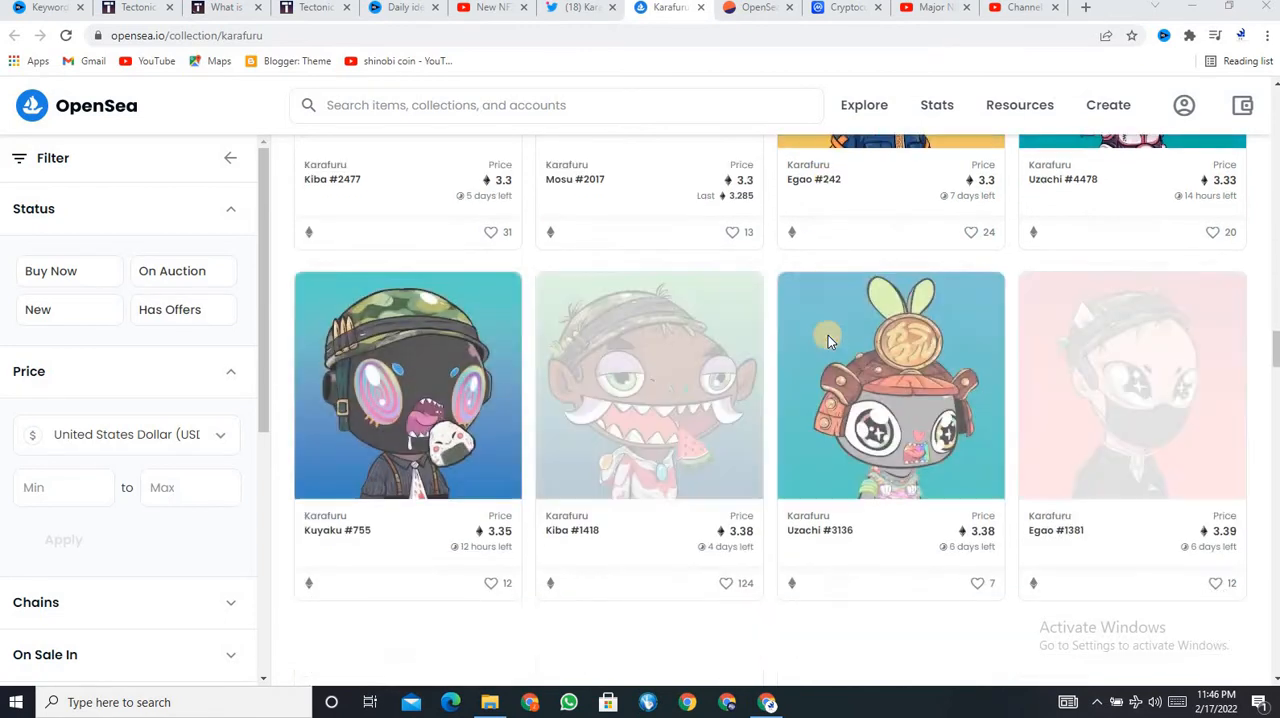
scroll("down", 3)
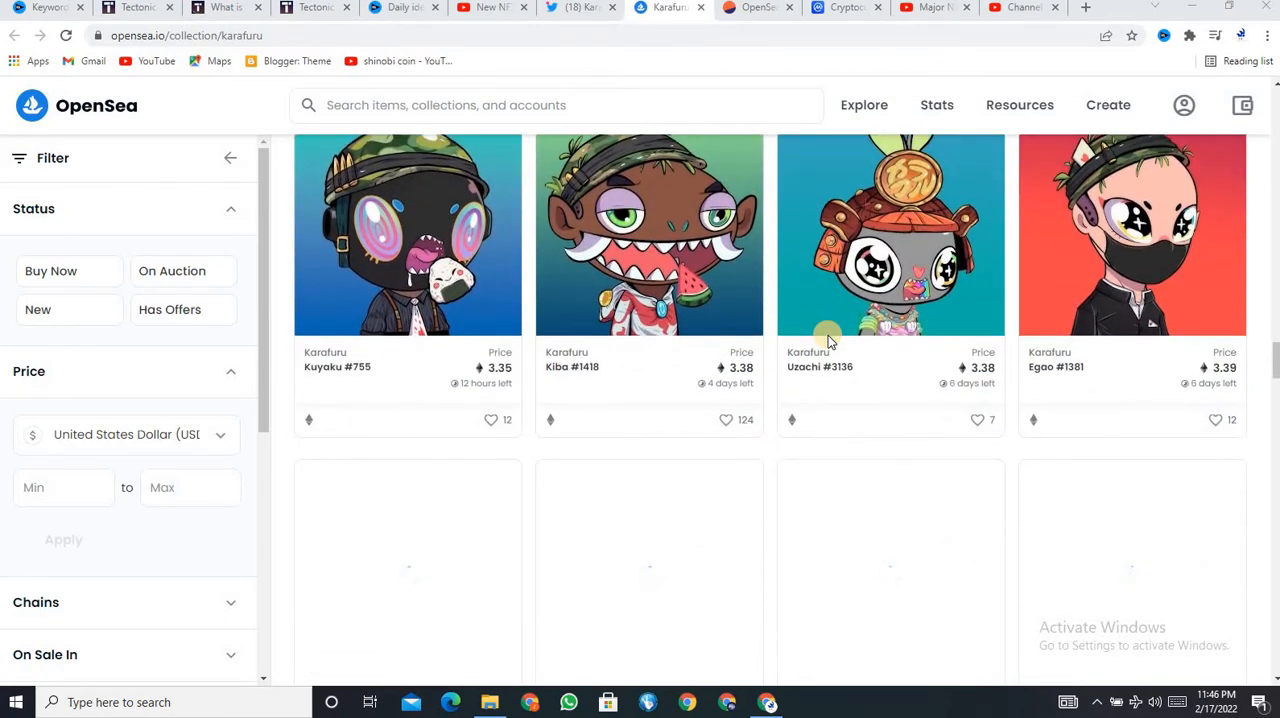
scroll("down", 3)
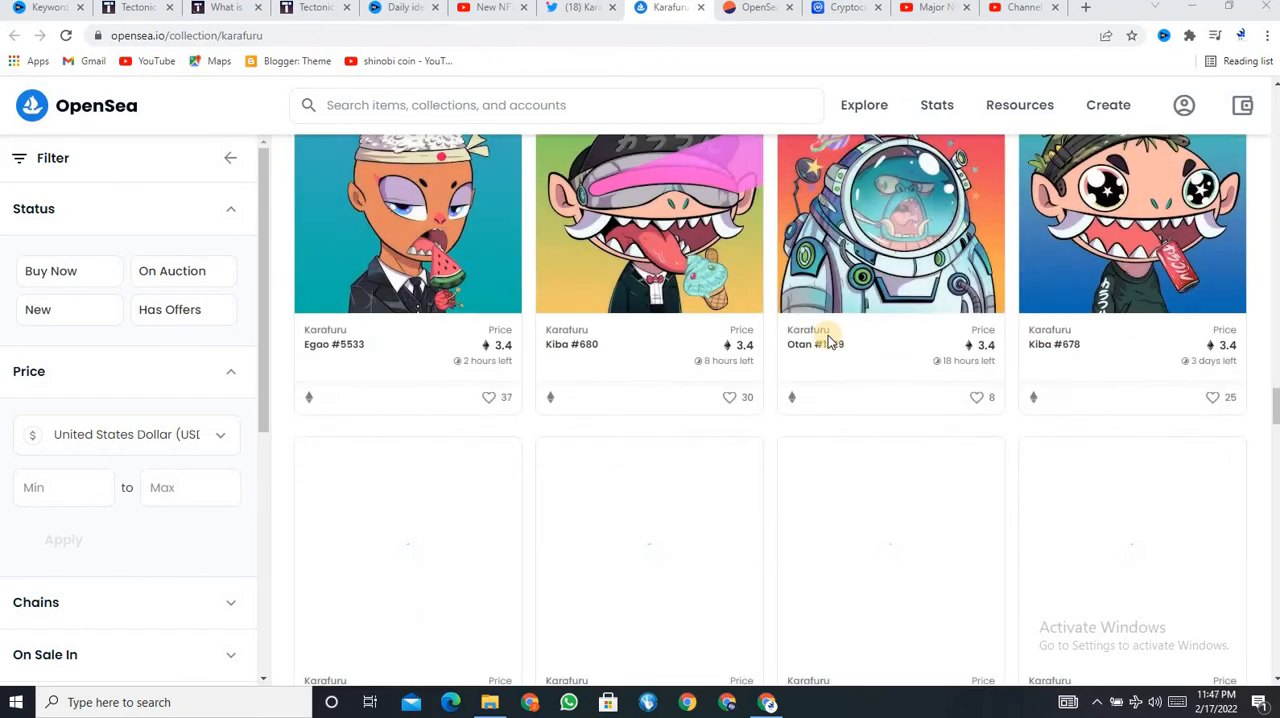
scroll("up", 3)
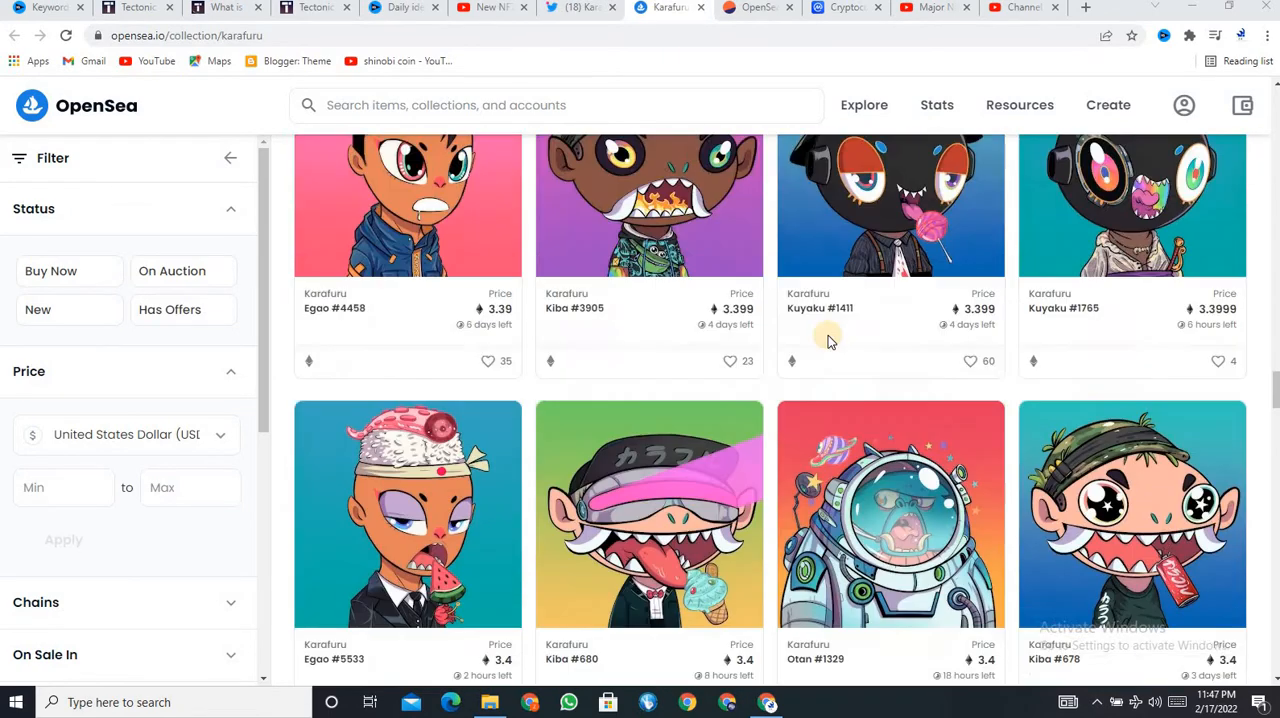
scroll("down", 3)
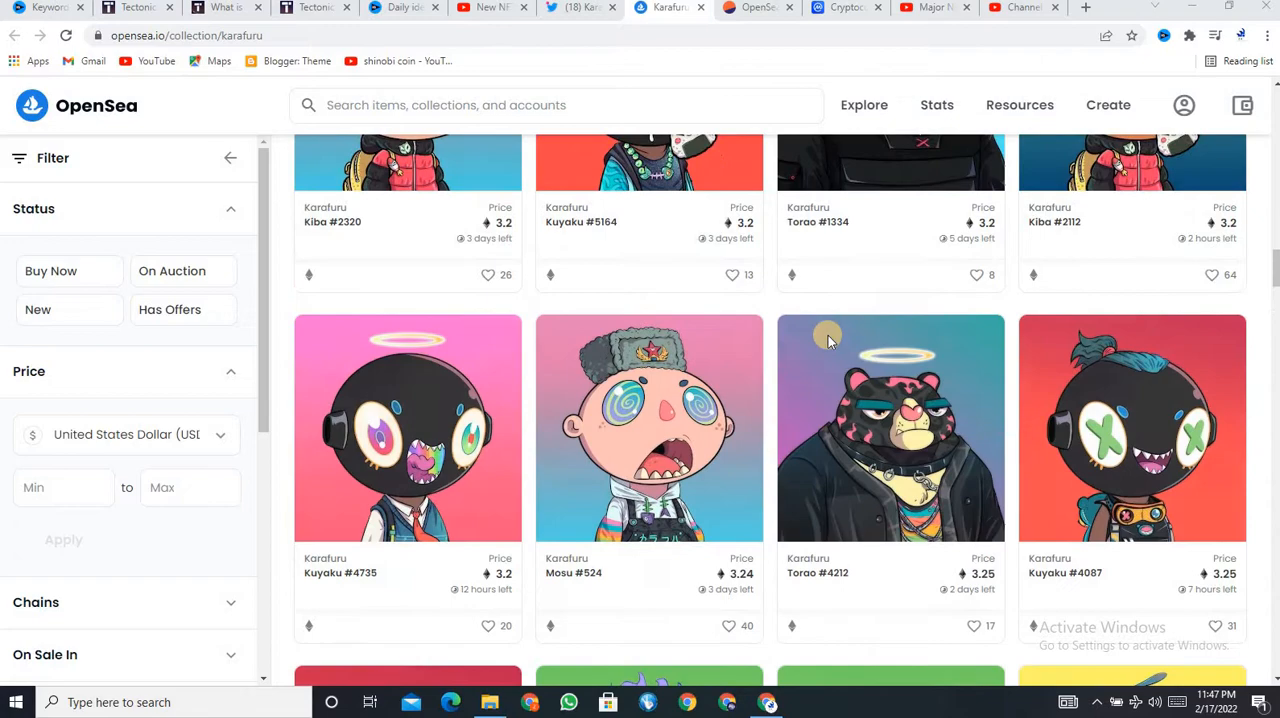
scroll("down", 3)
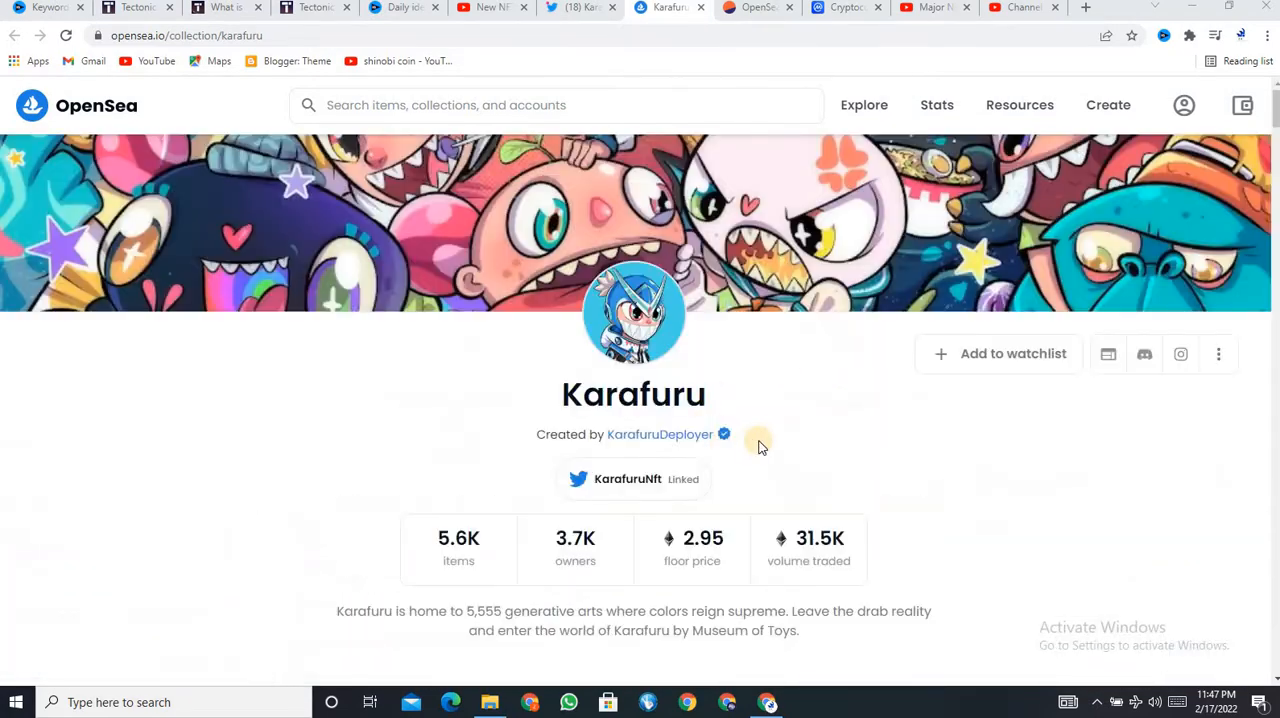
scroll("down", 3)
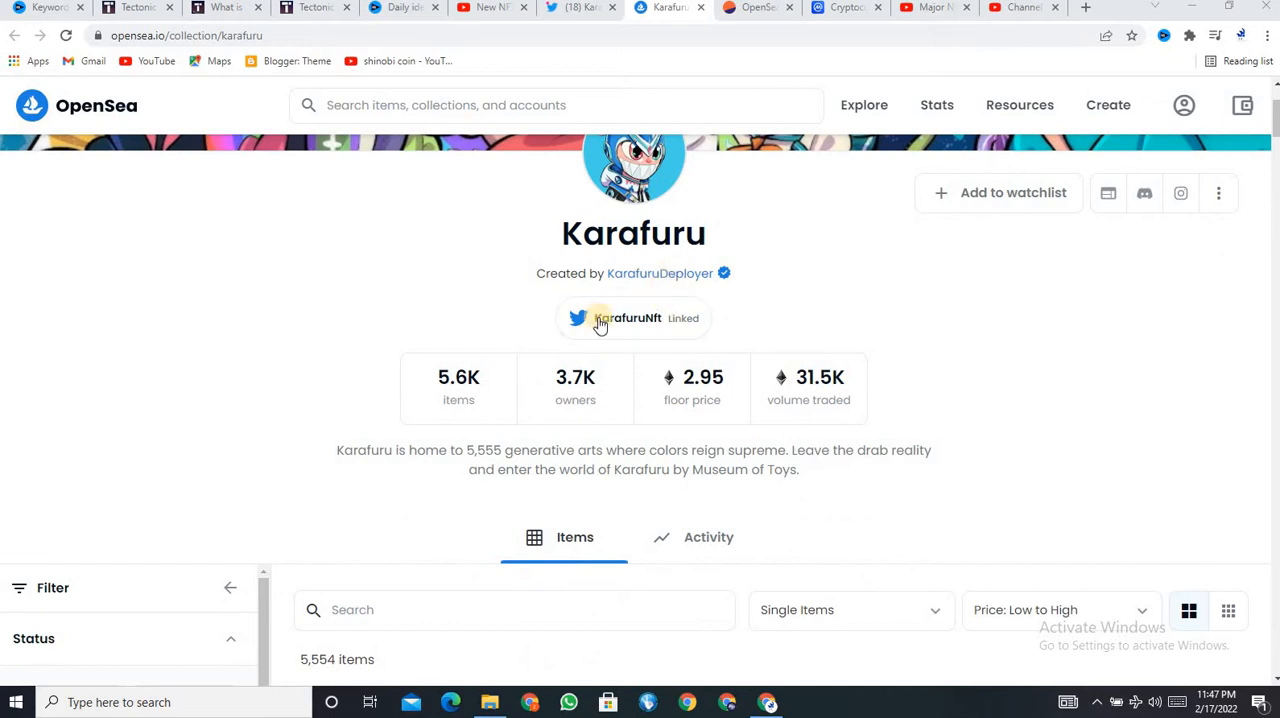
mouse_move(773, 353)
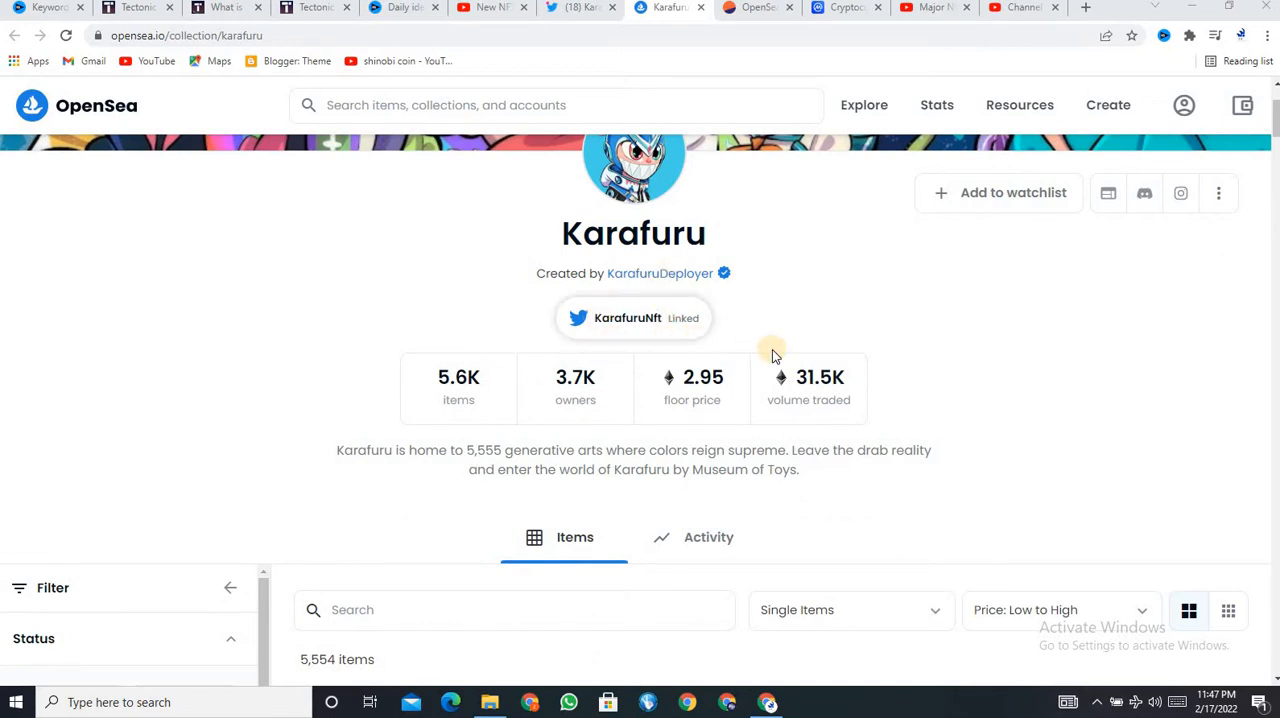
scroll("down", 3)
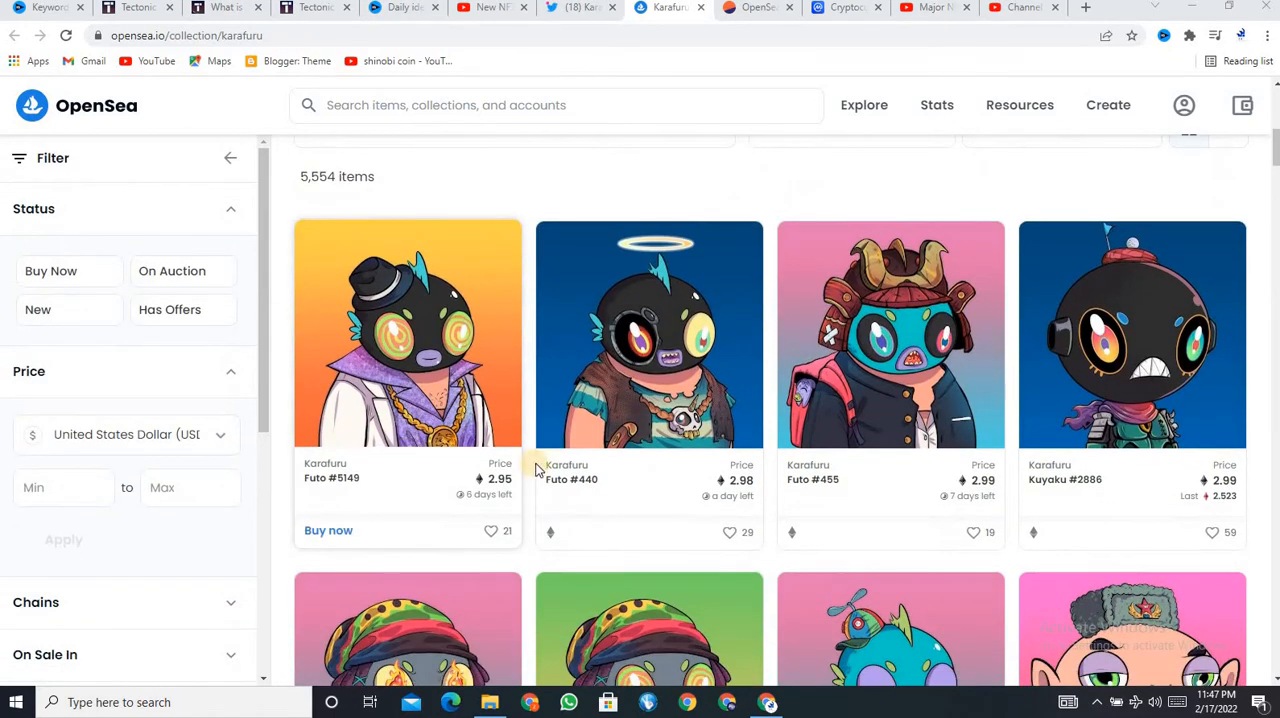
scroll("down", 3)
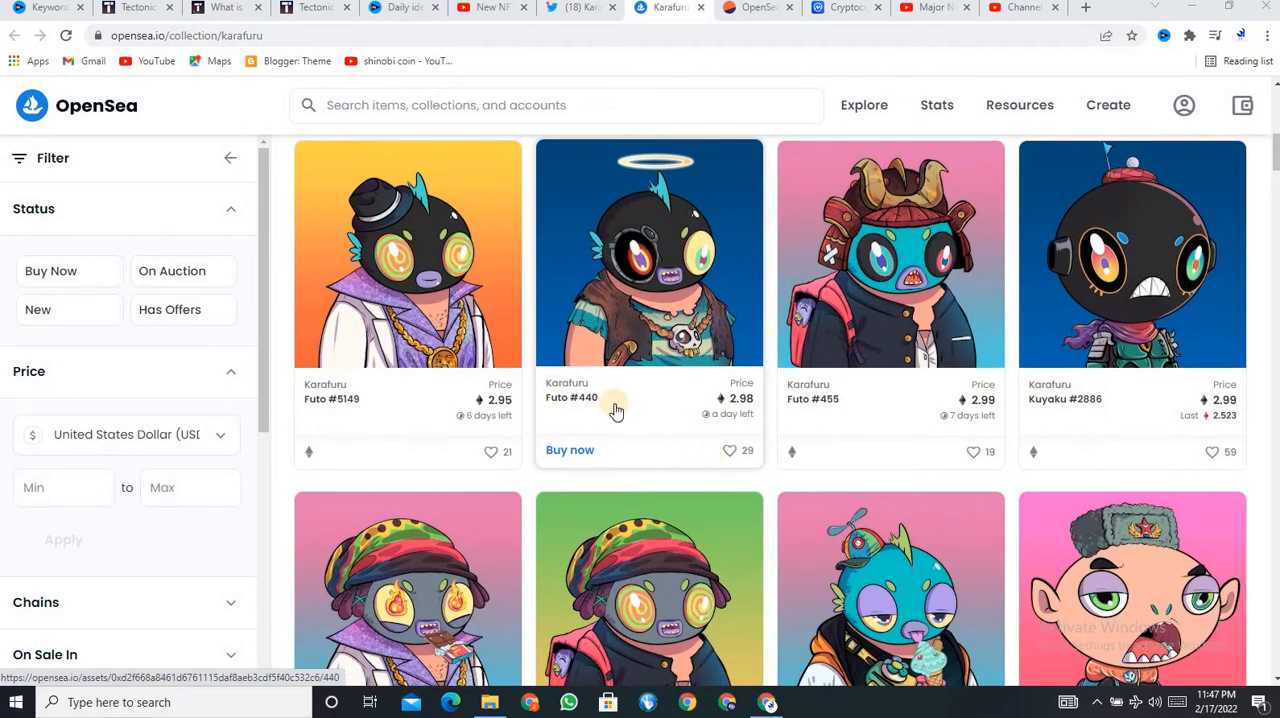
mouse_move(537, 481)
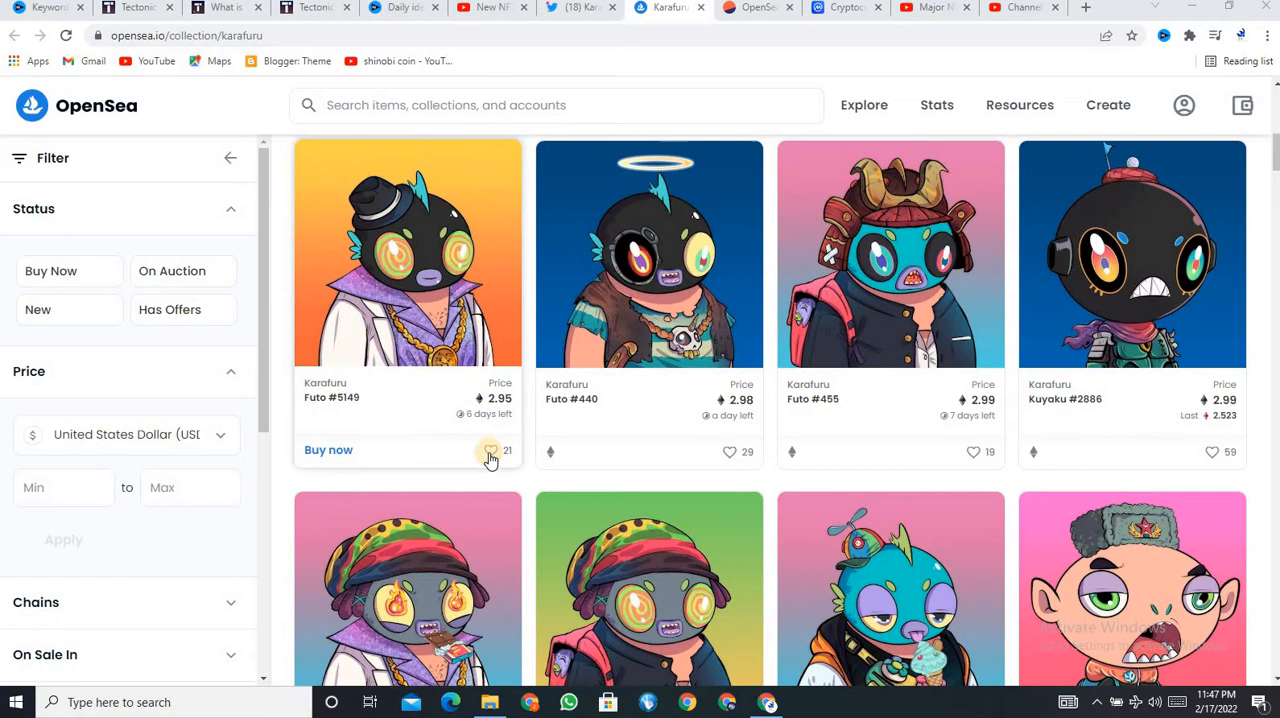
mouse_move(535, 486)
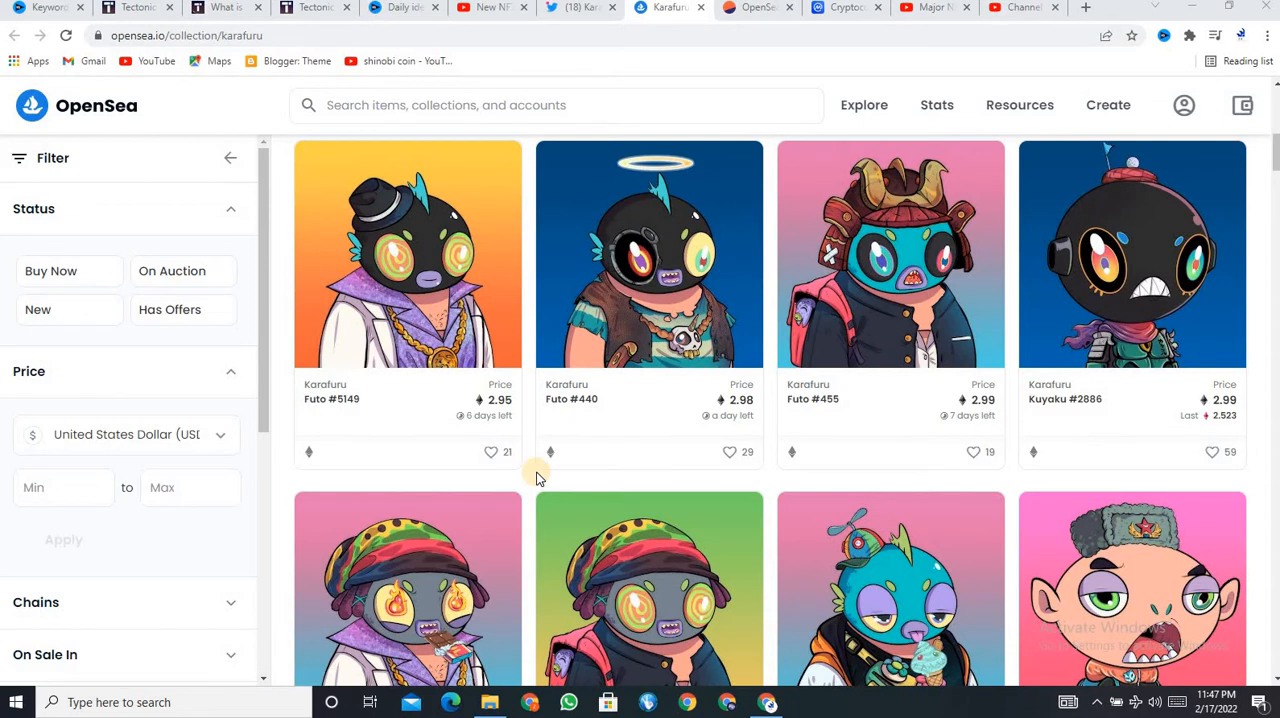
mouse_move(530, 488)
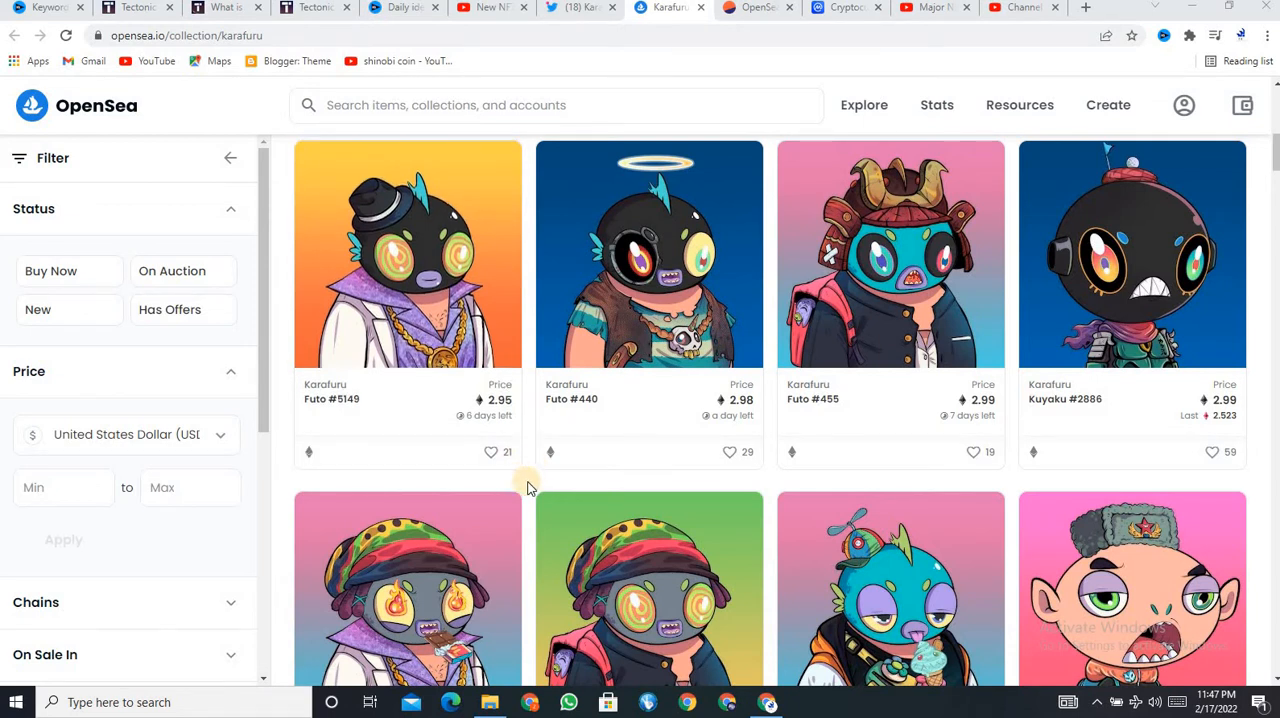
scroll("down", 3)
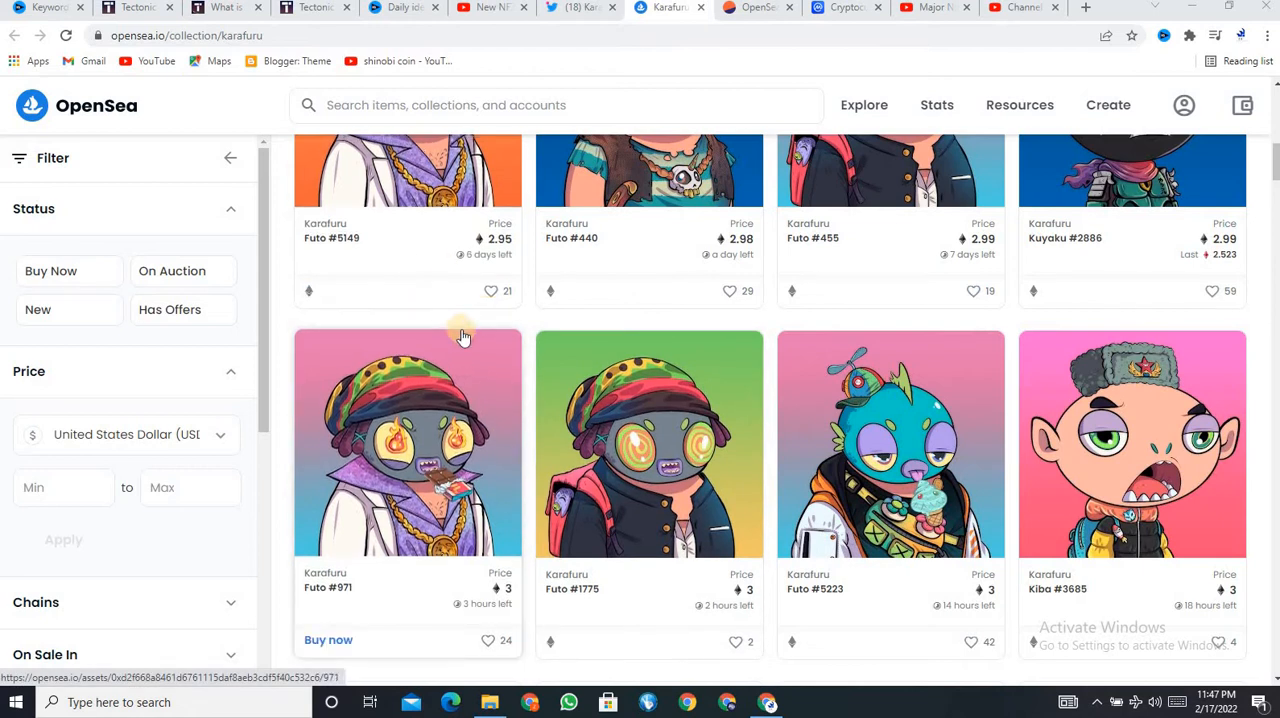
mouse_move(527, 347)
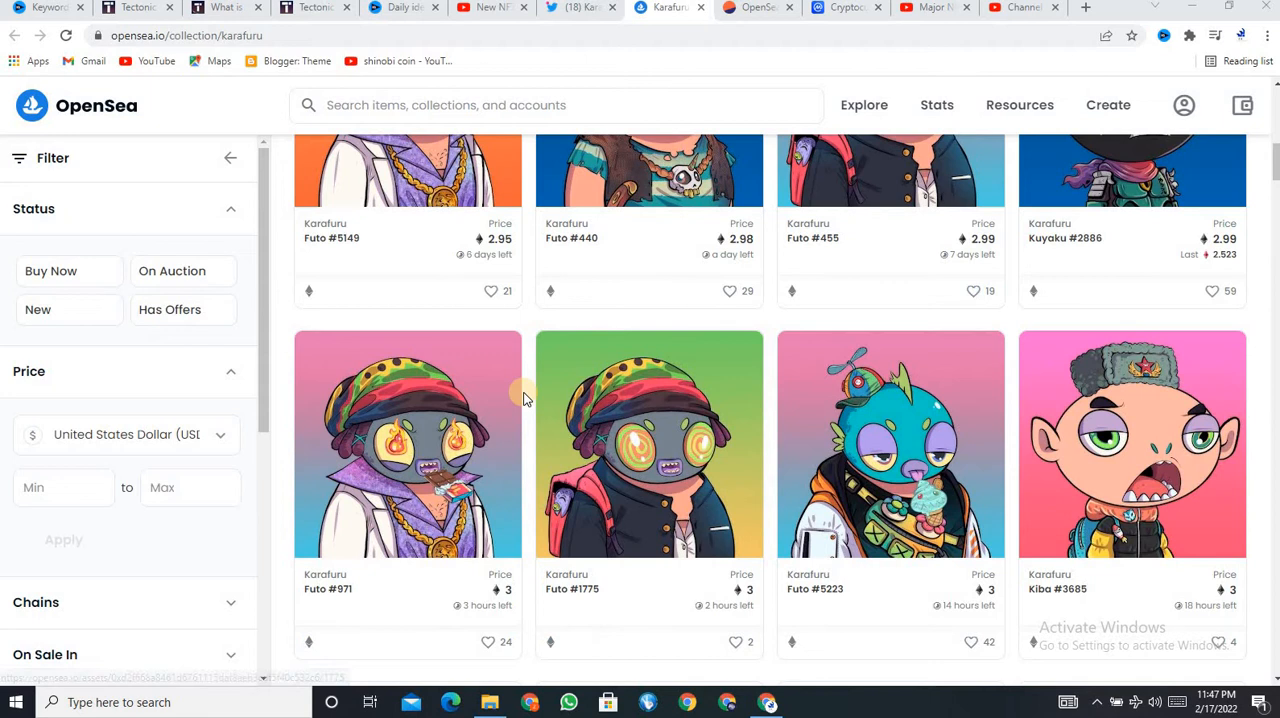
scroll("down", 3)
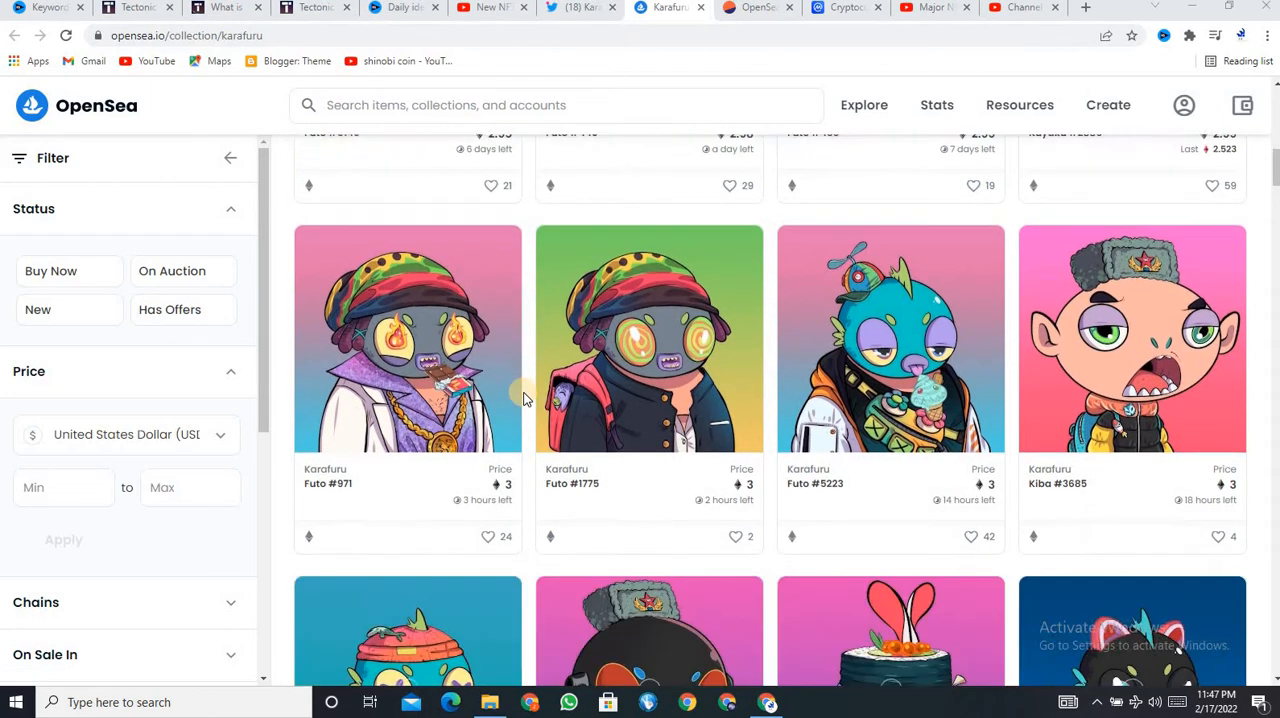
scroll("down", 3)
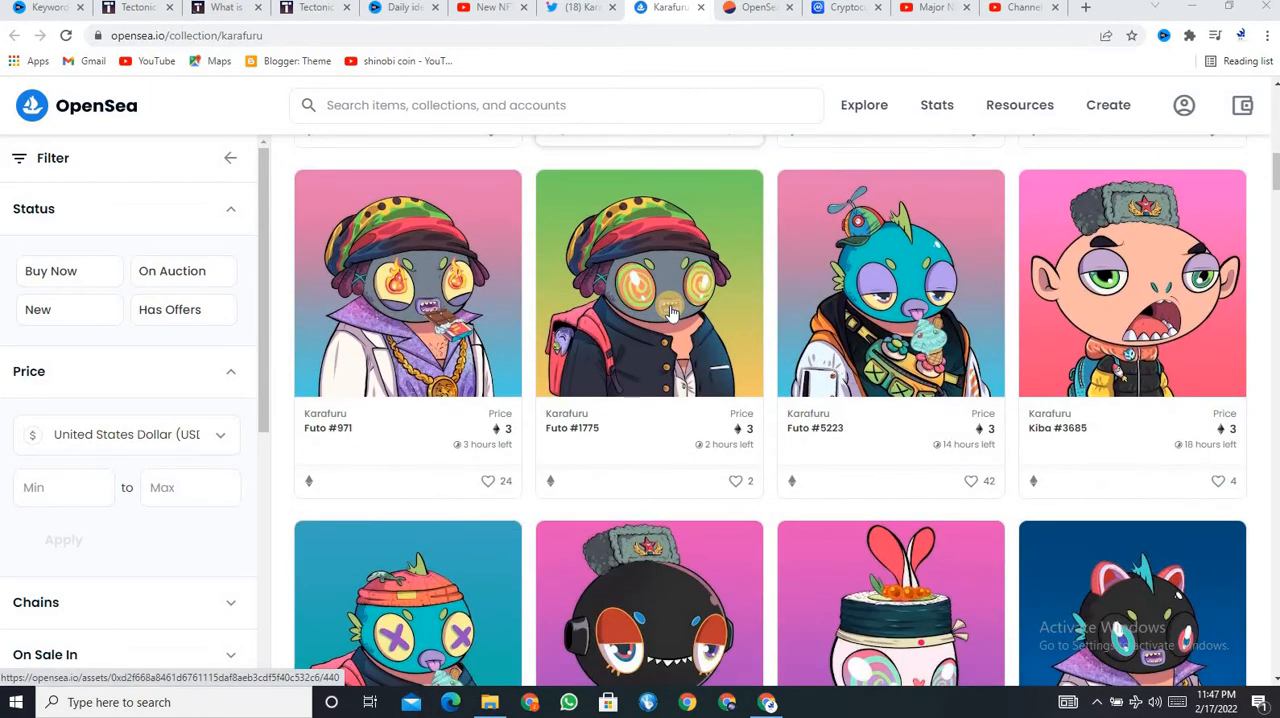
scroll("down", 3)
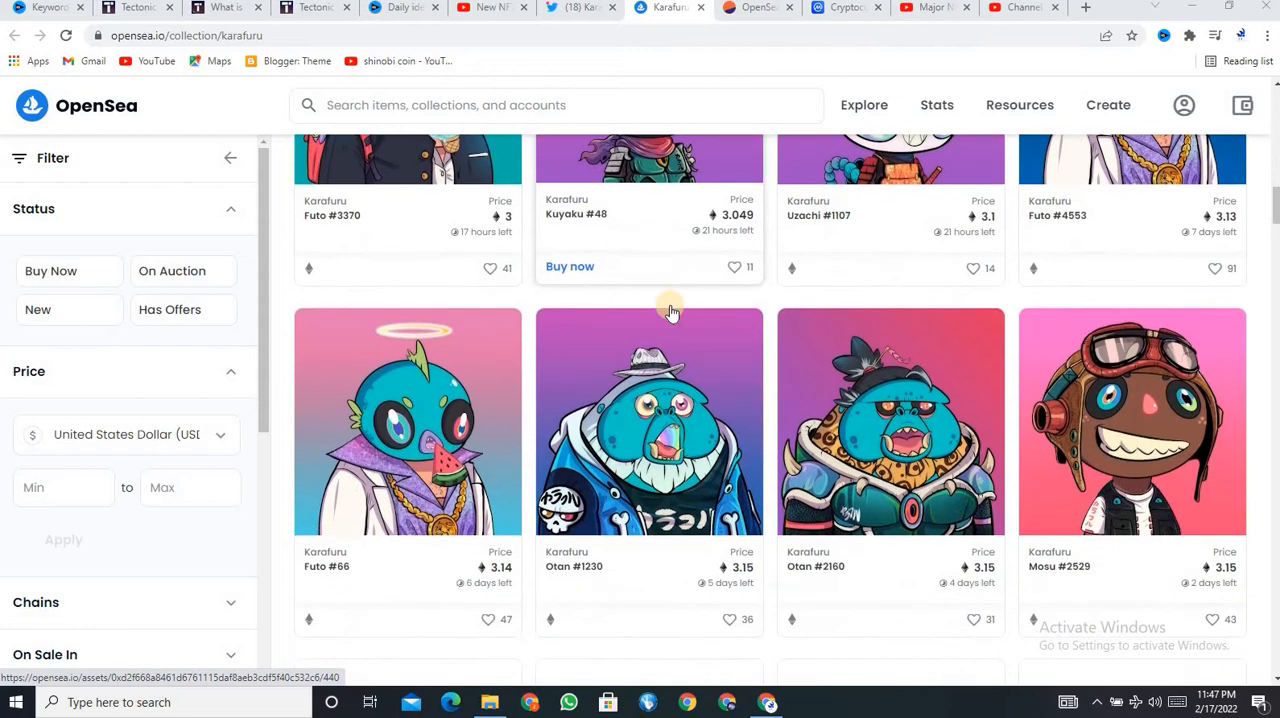
scroll("down", 3)
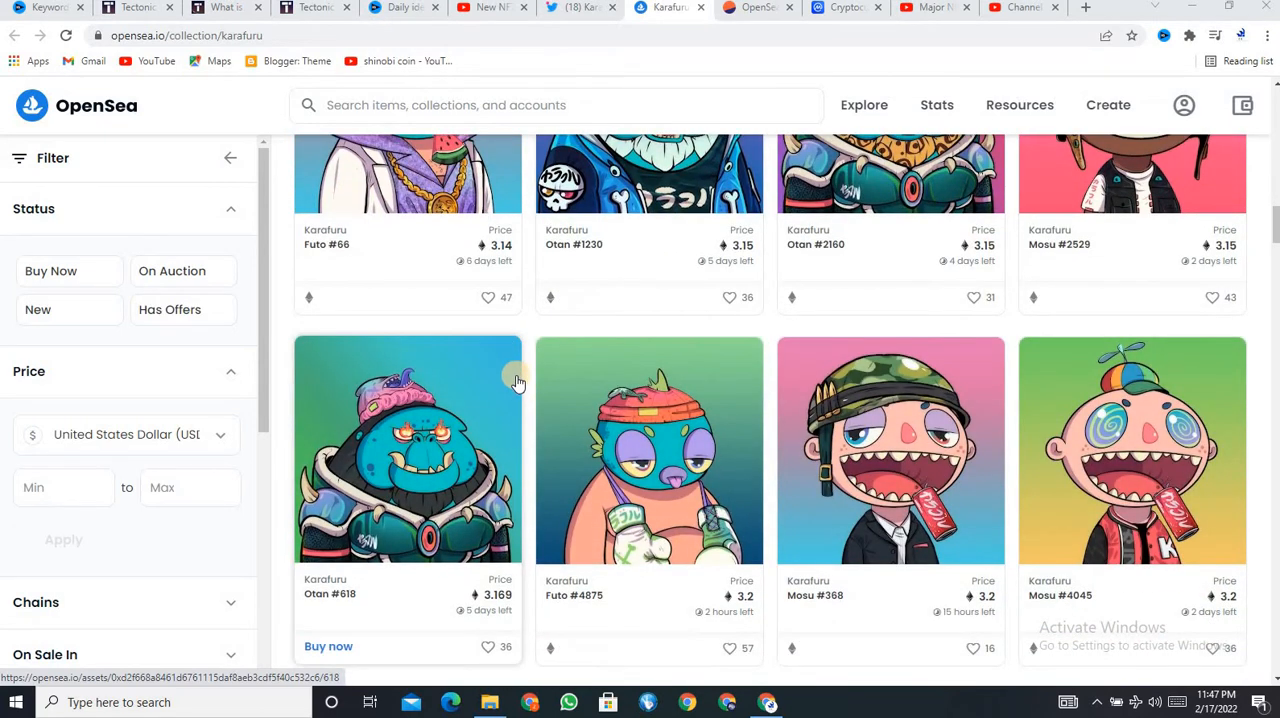
mouse_move(563, 348)
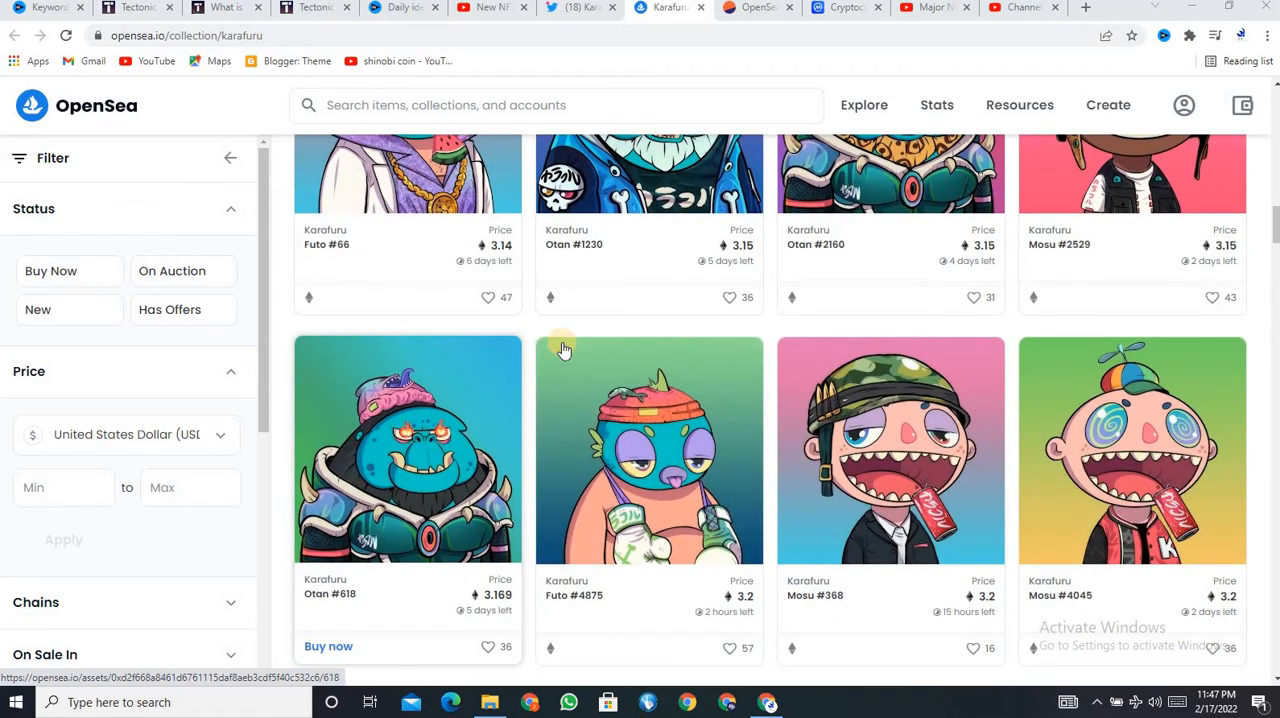
scroll("down", 3)
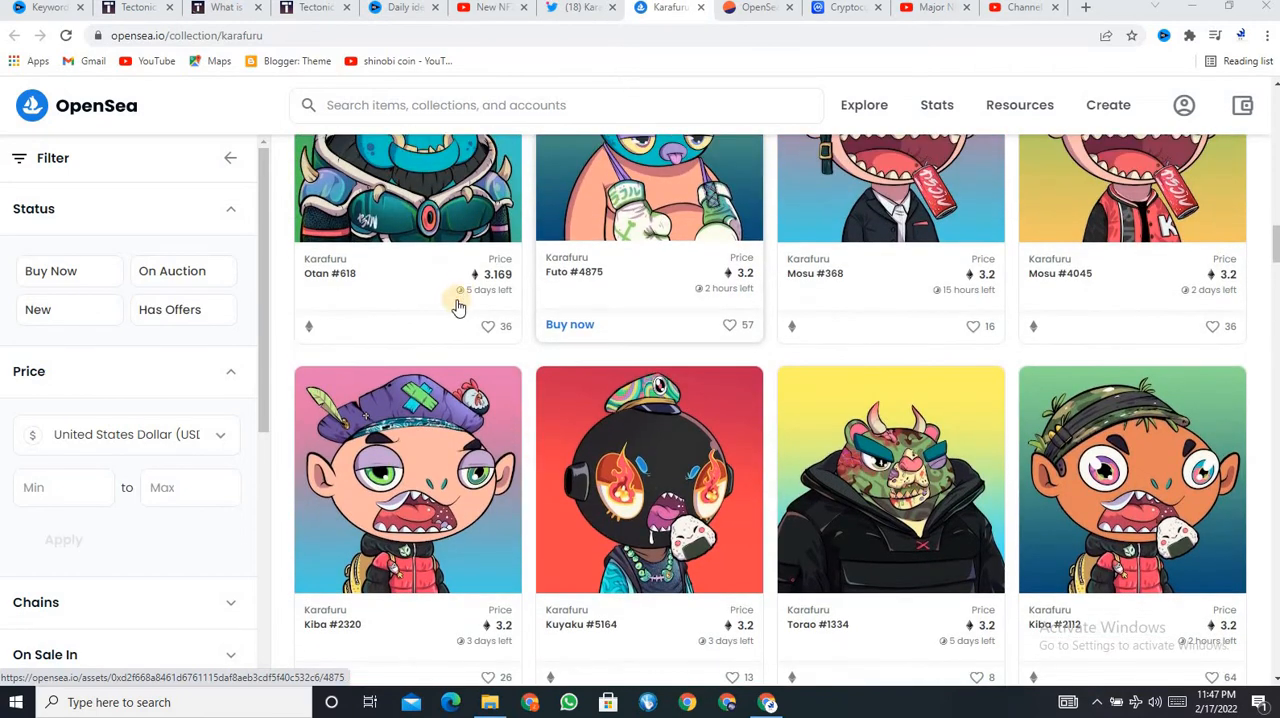
mouse_move(753, 290)
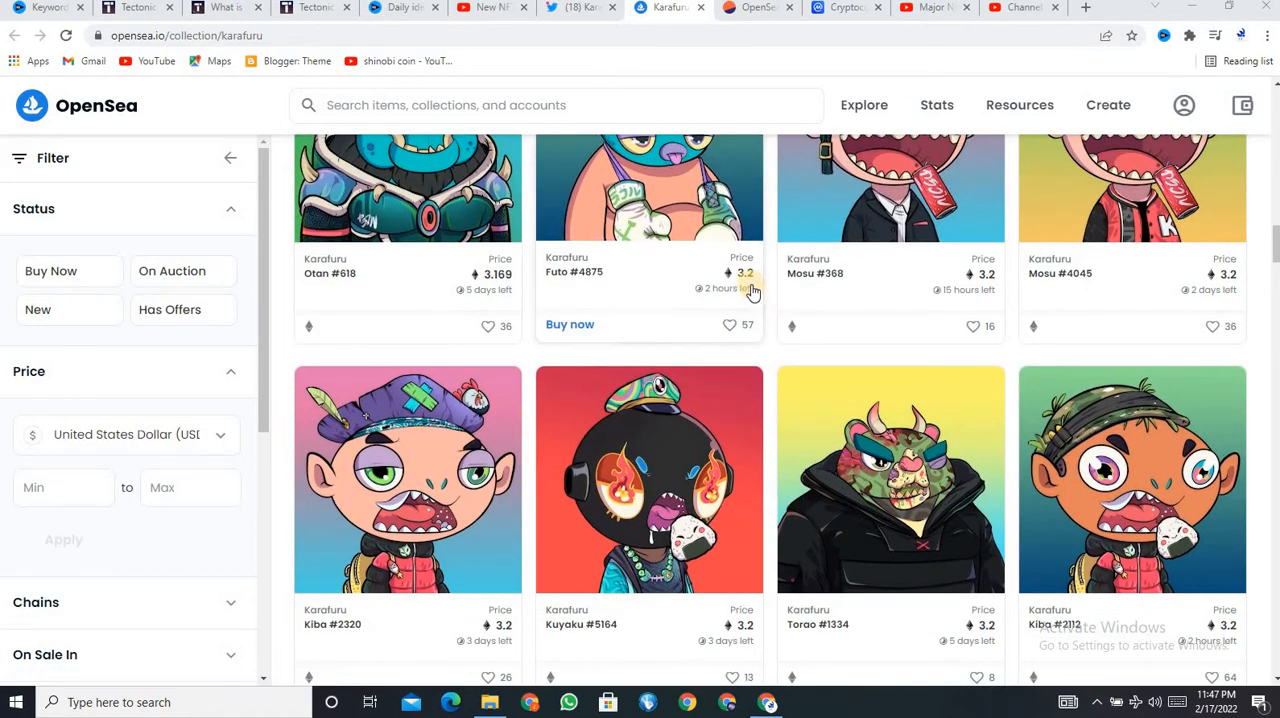
scroll("down", 3)
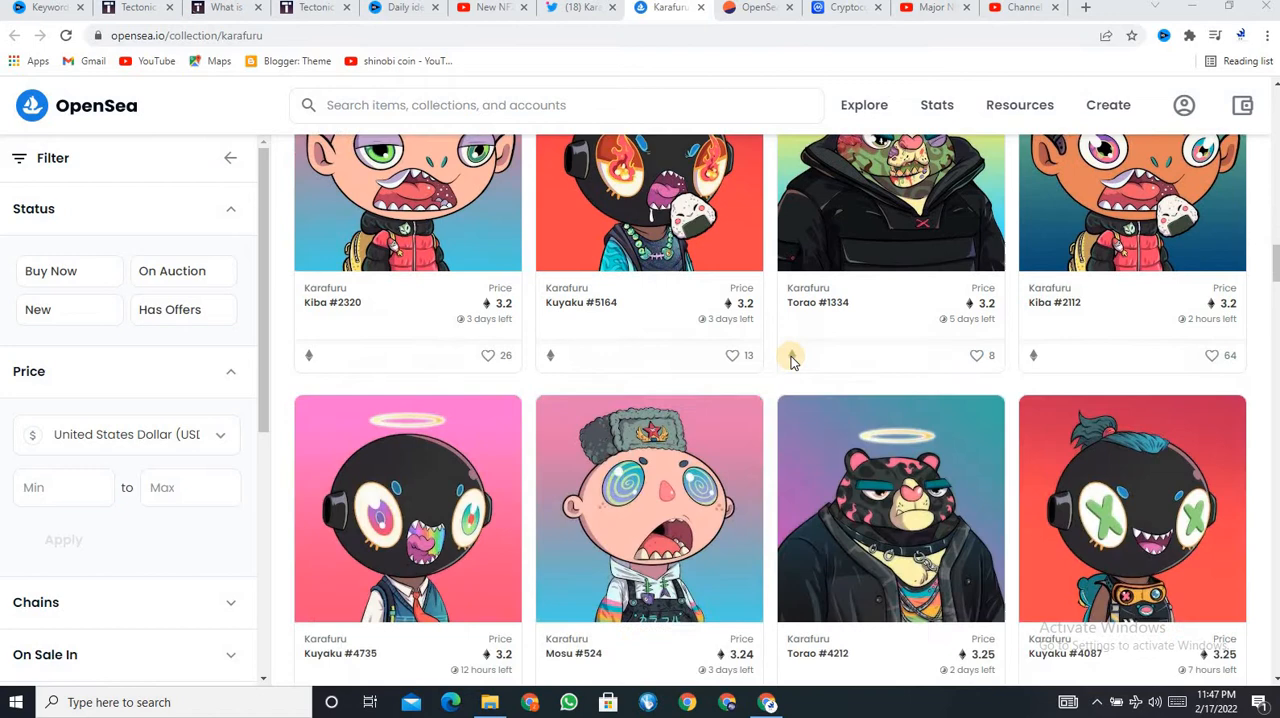
scroll("down", 3)
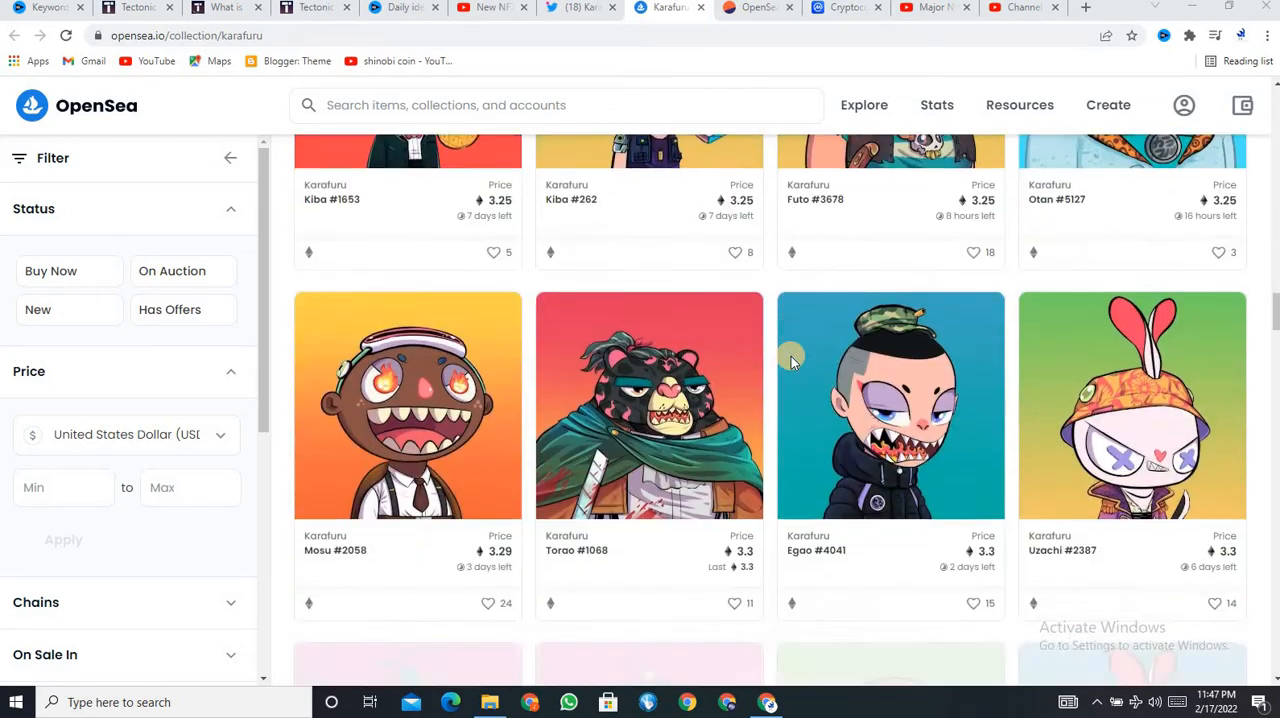
scroll("down", 3)
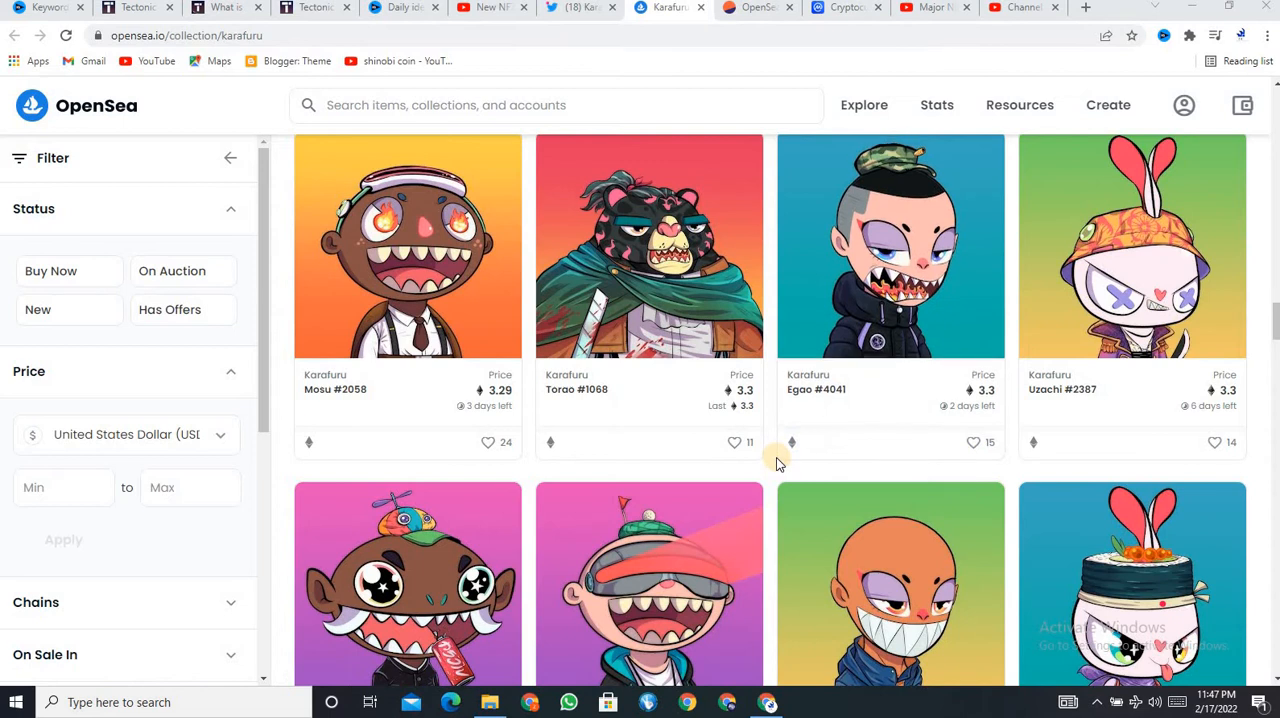
scroll("down", 3)
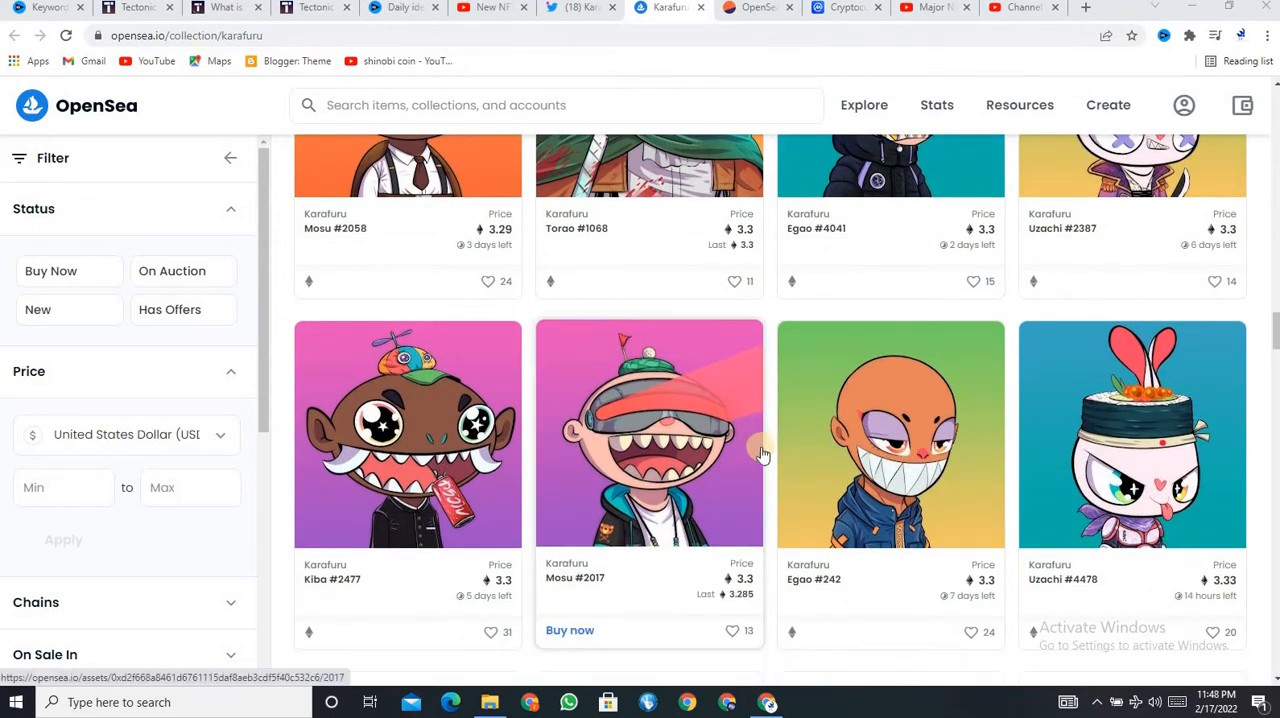
scroll("down", 3)
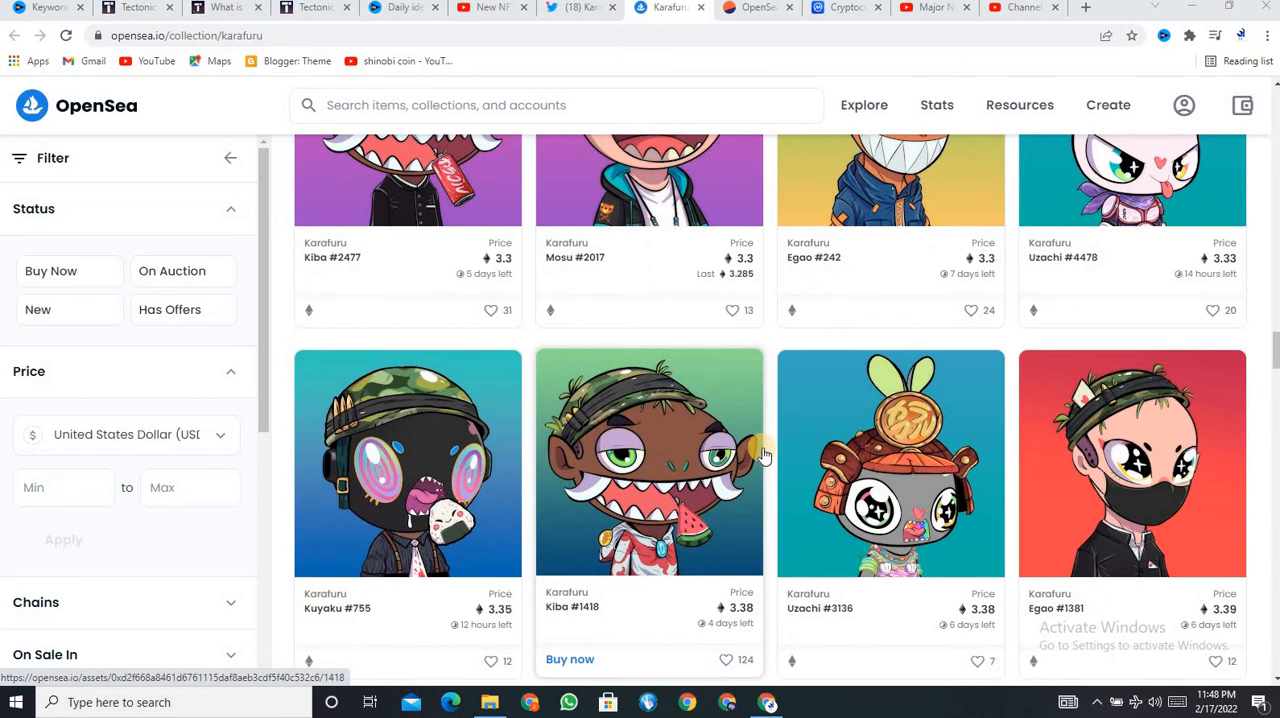
scroll("down", 3)
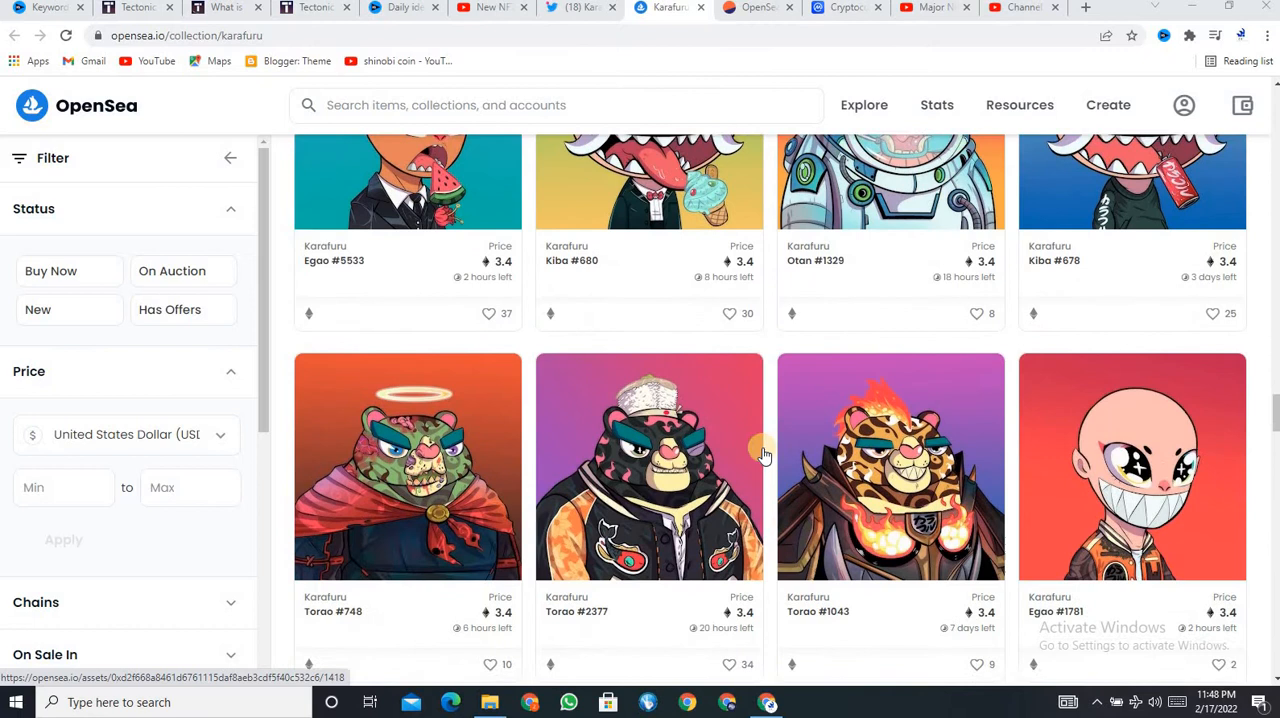
scroll("down", 3)
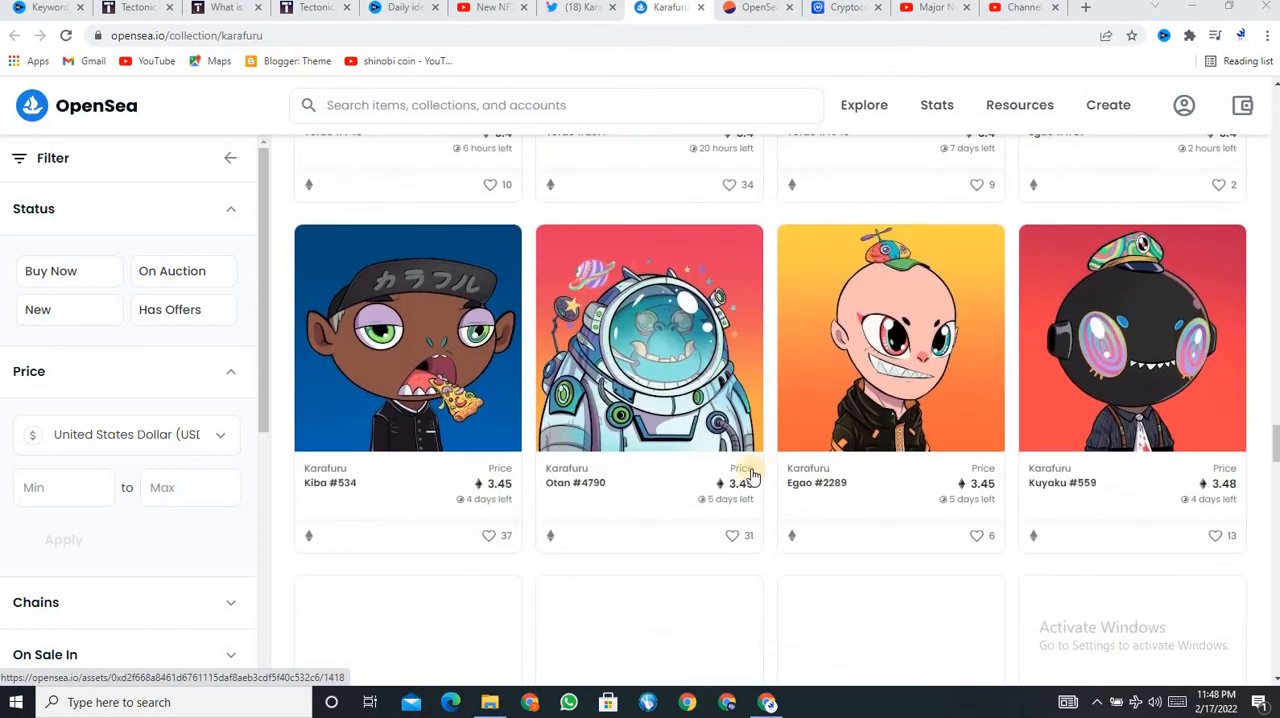
scroll("down", 3)
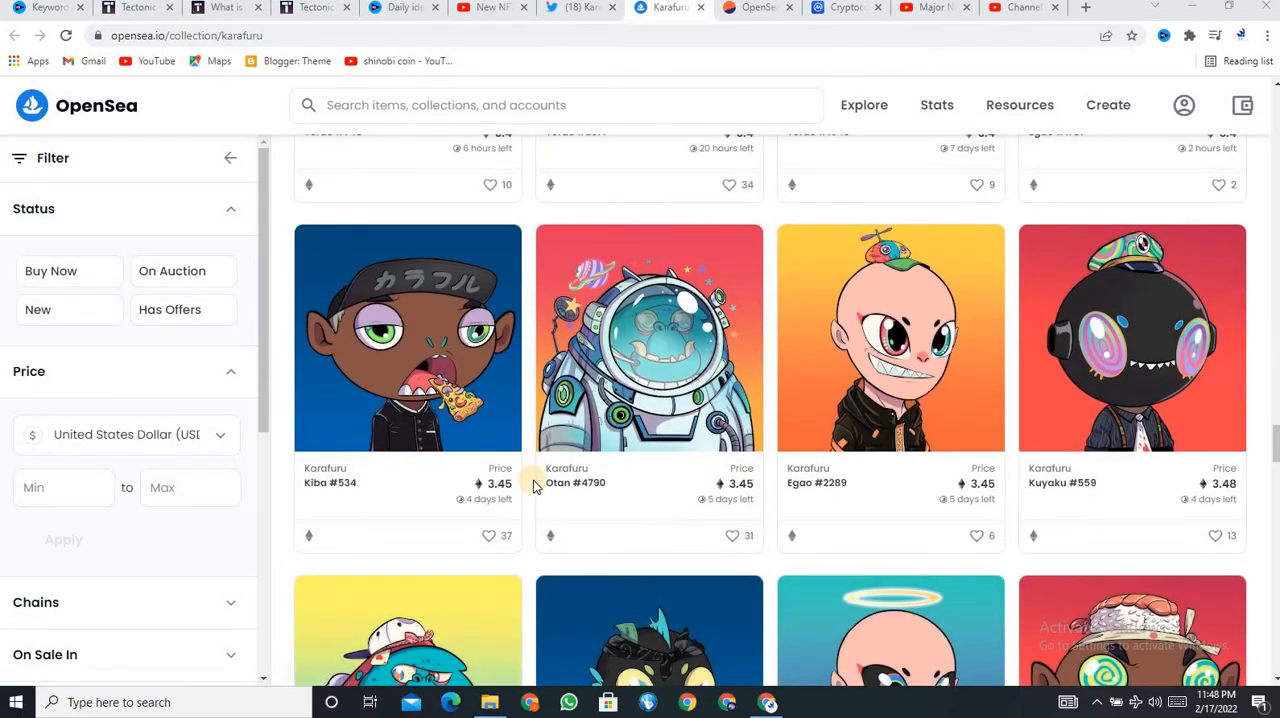
scroll("down", 3)
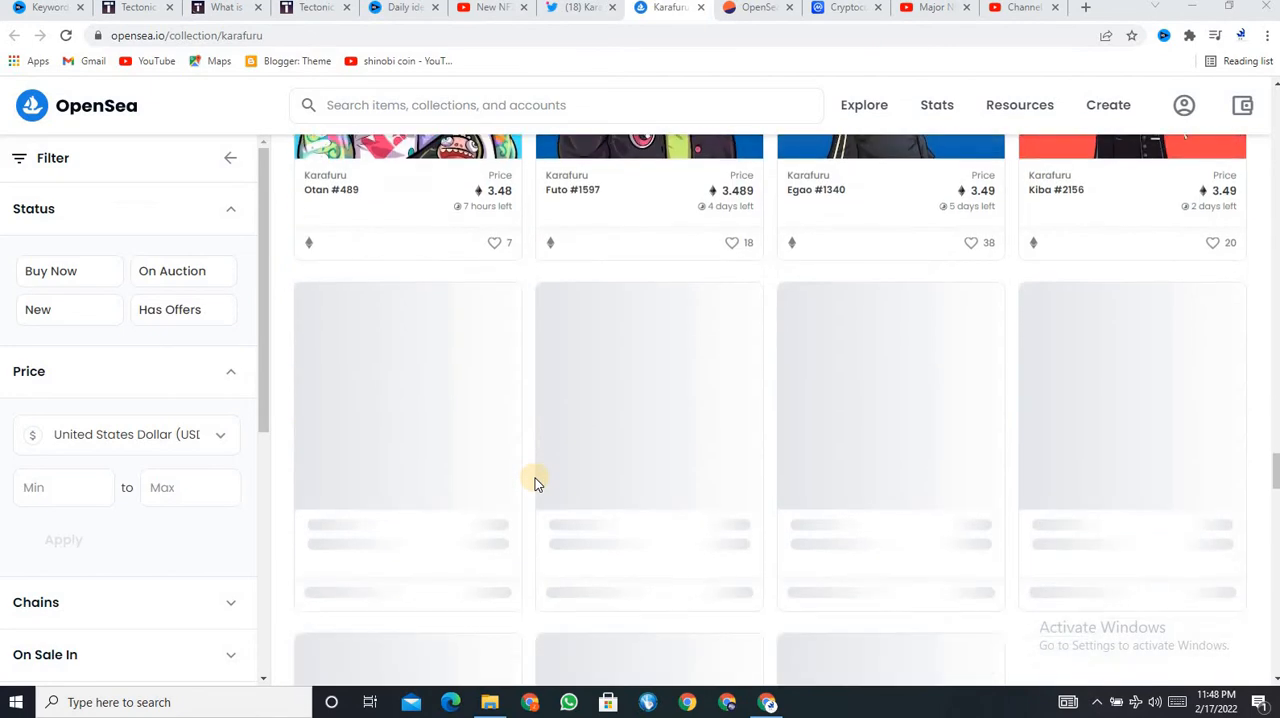
scroll("down", 3)
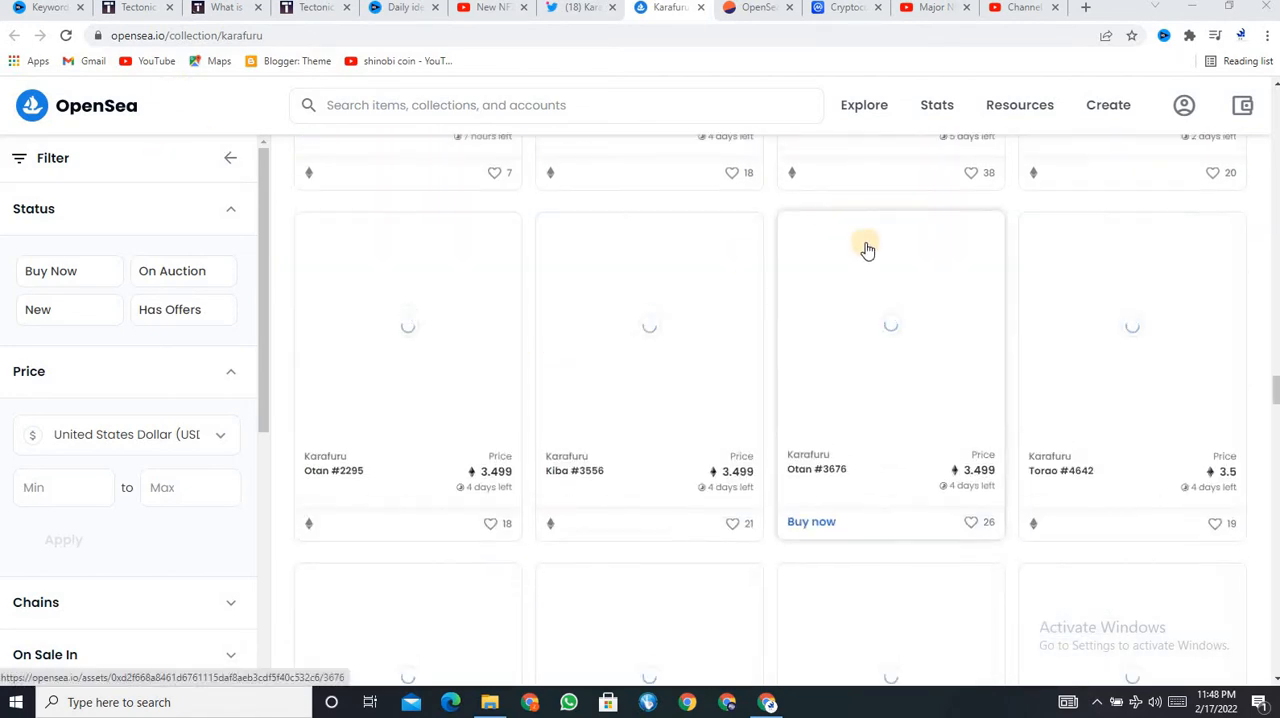
scroll("down", 3)
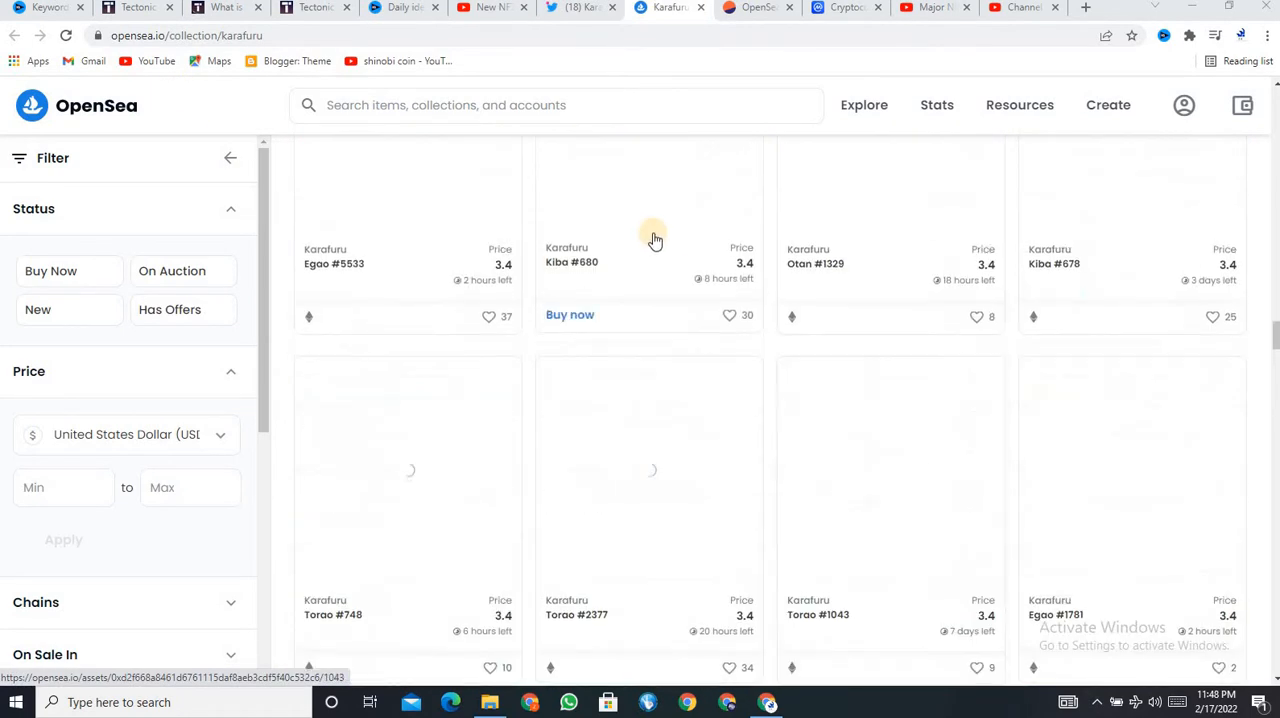
left_click(575, 8)
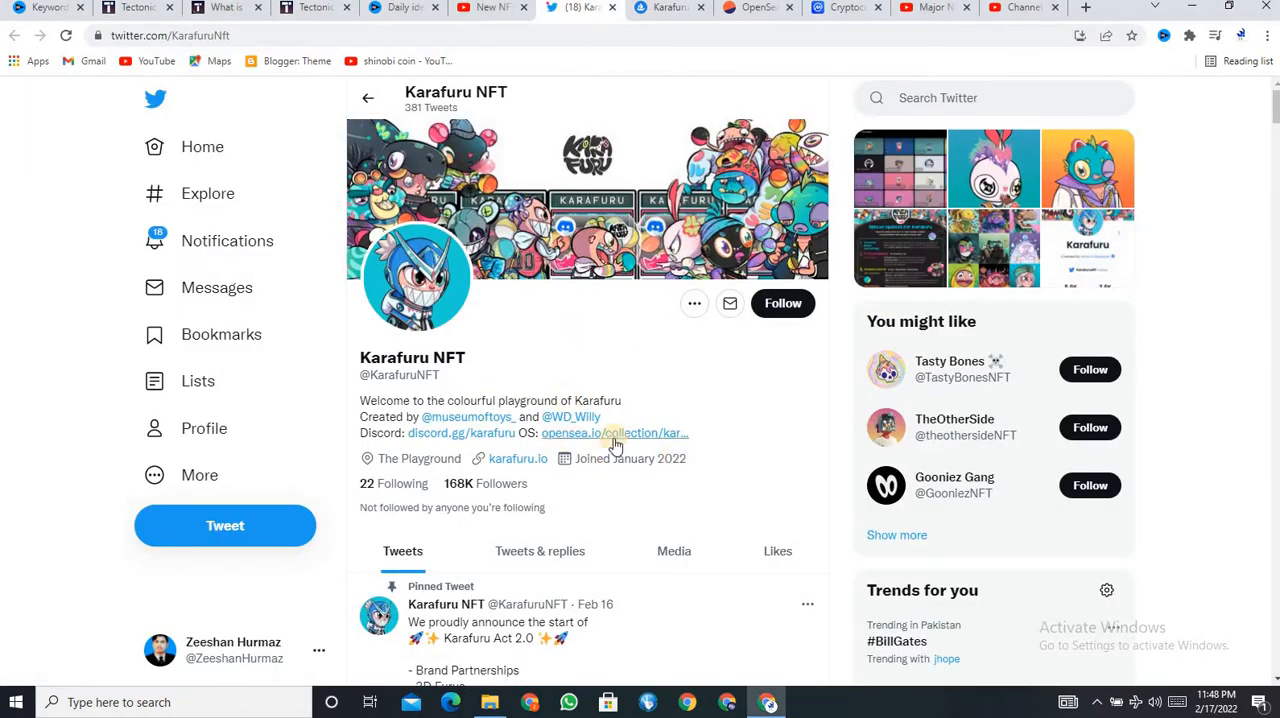
scroll("down", 3)
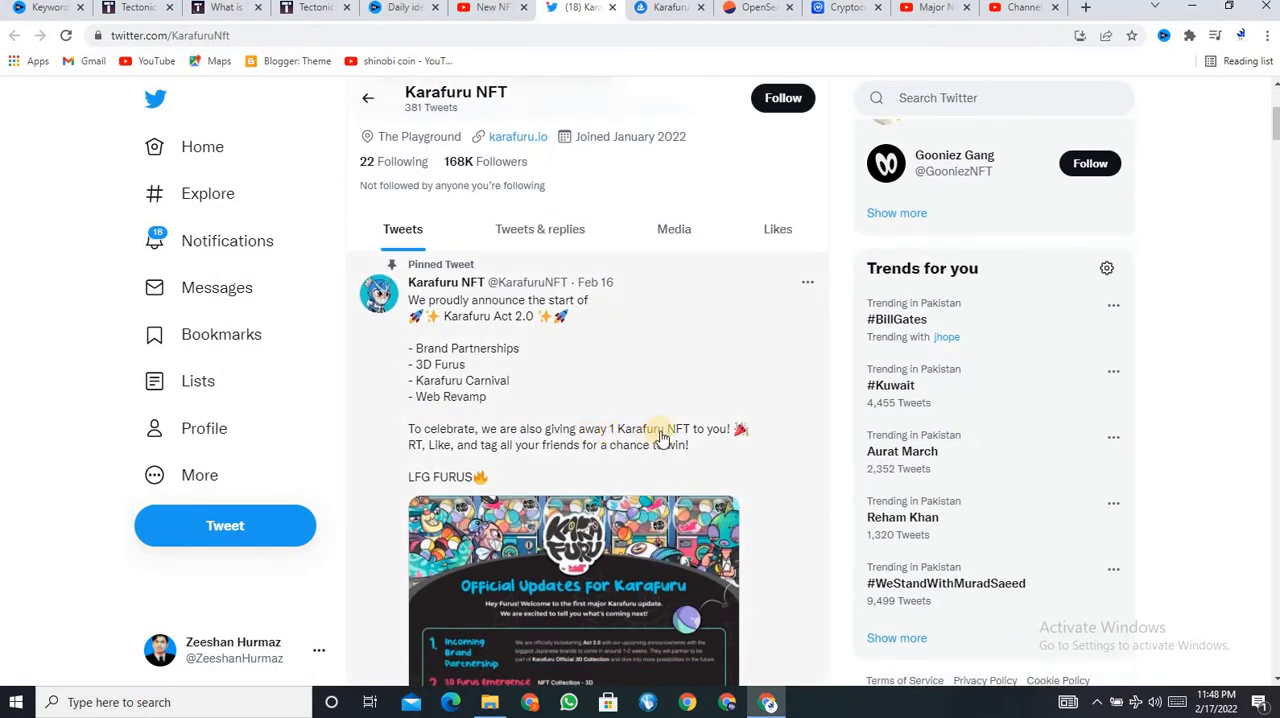
mouse_move(667, 413)
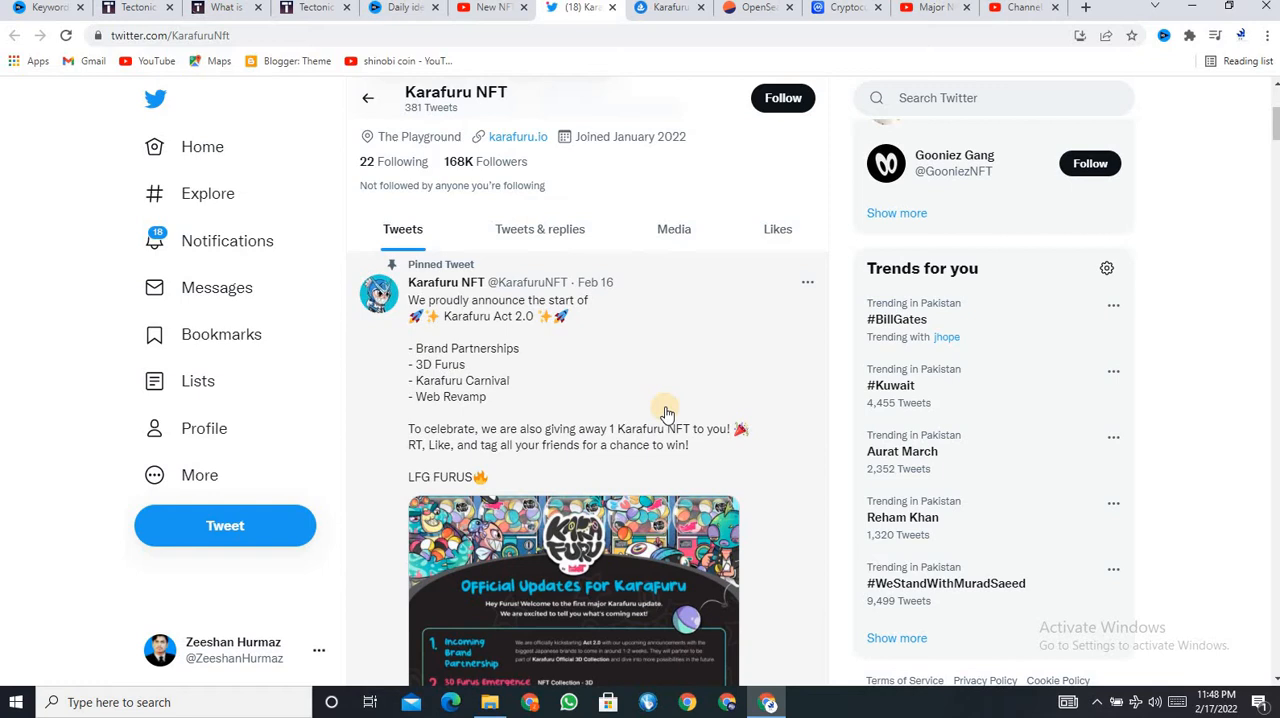
scroll("down", 3)
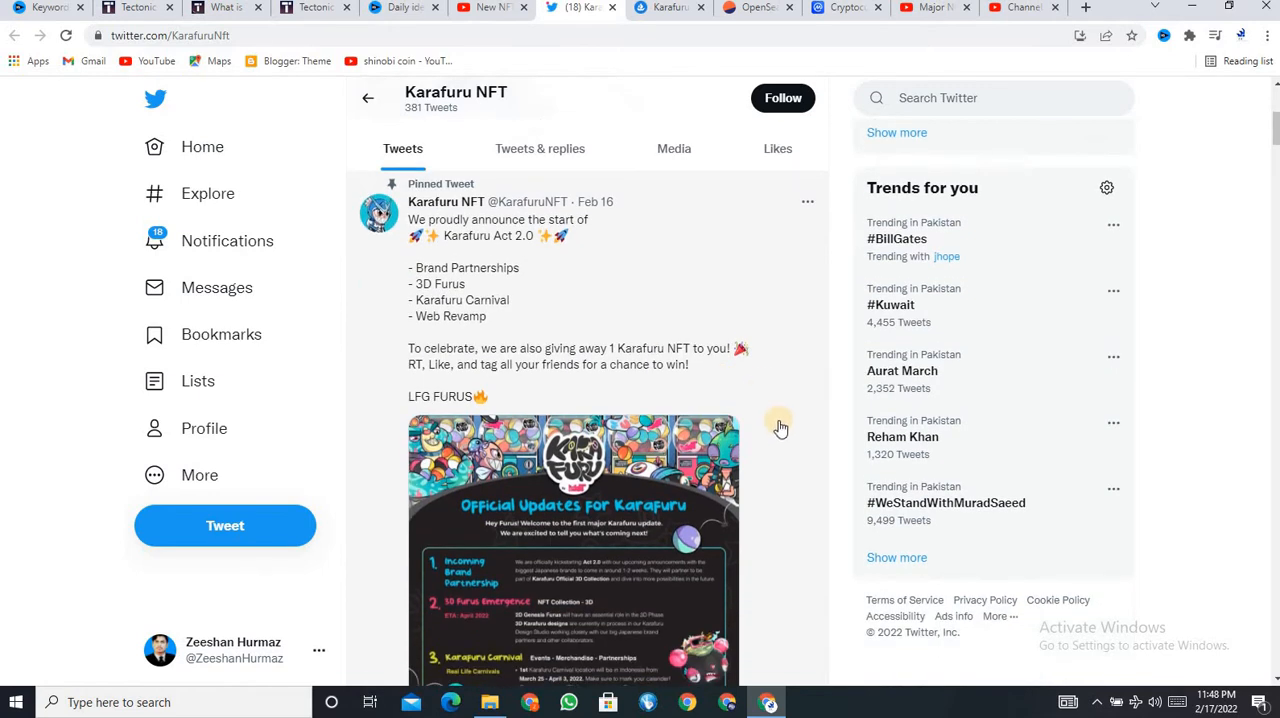
mouse_move(770, 413)
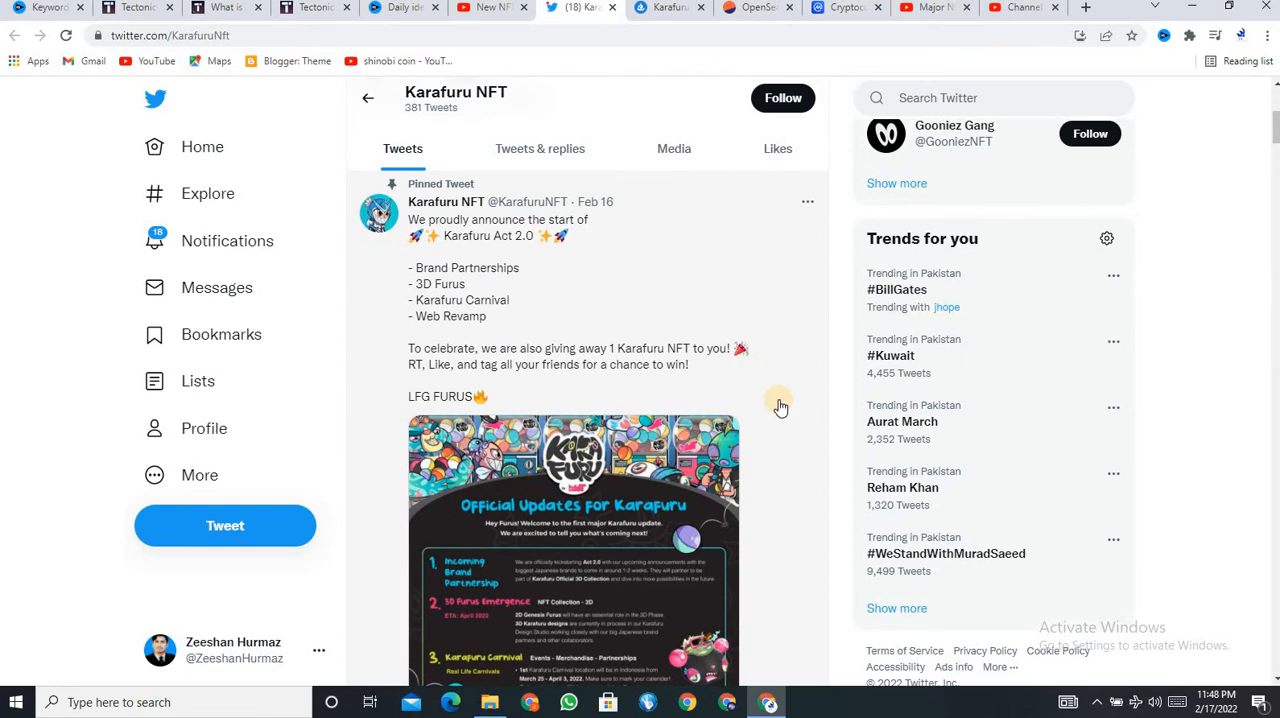
scroll("down", 3)
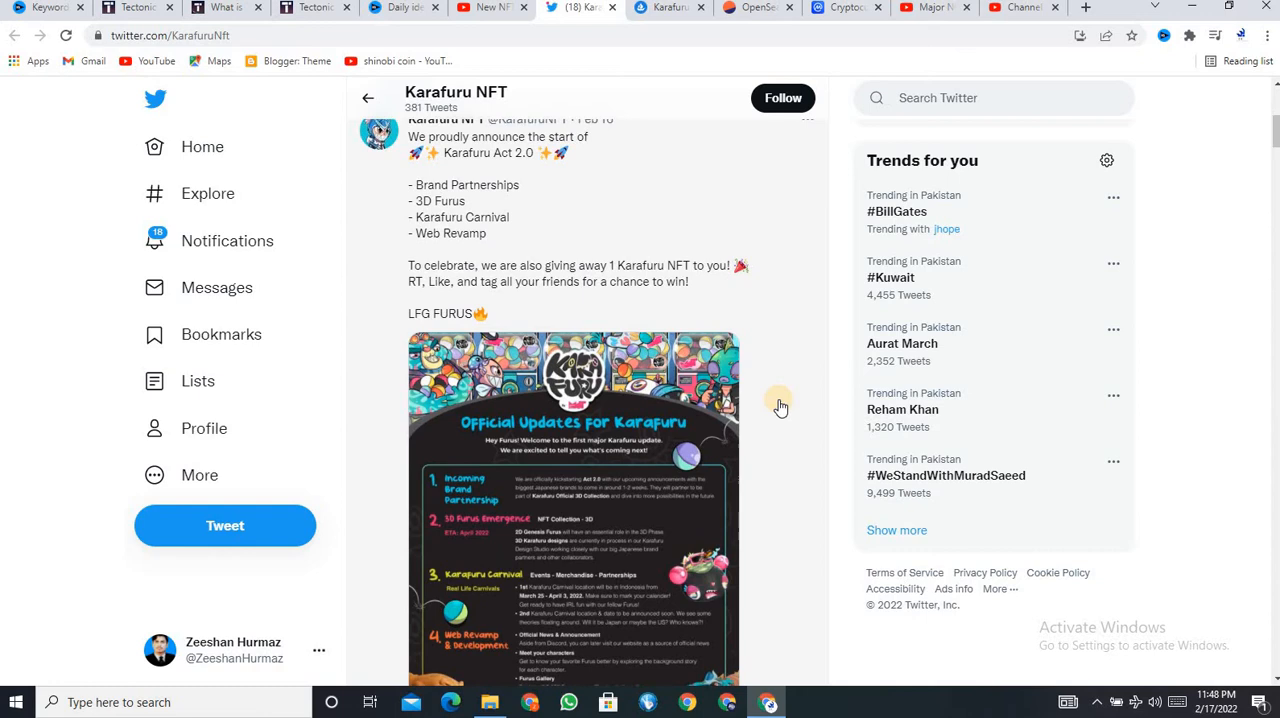
scroll("down", 3)
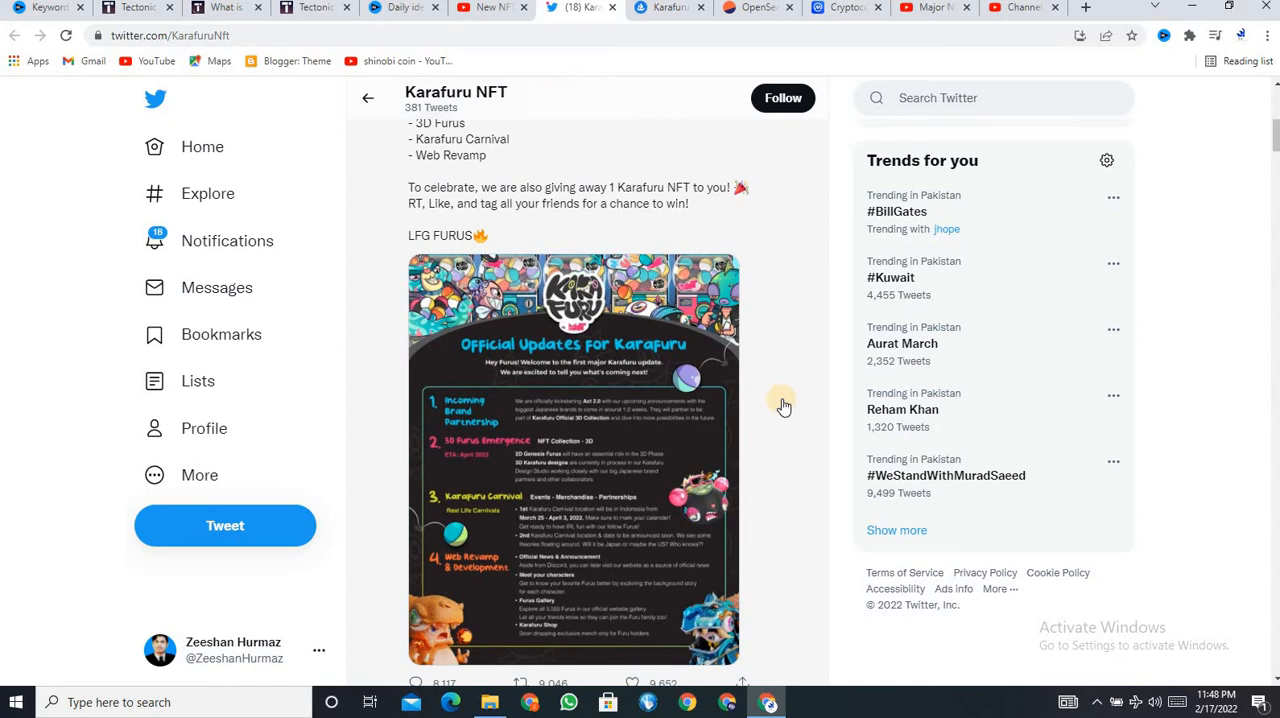
mouse_move(590, 300)
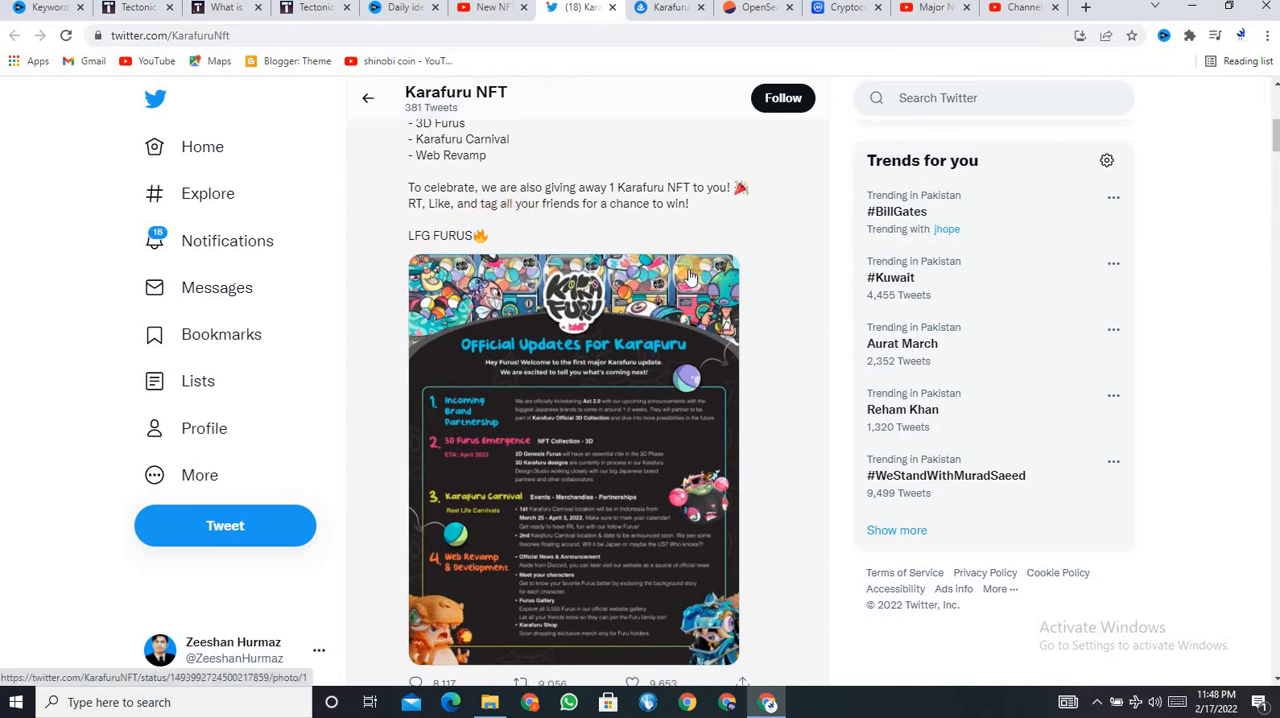
scroll("down", 3)
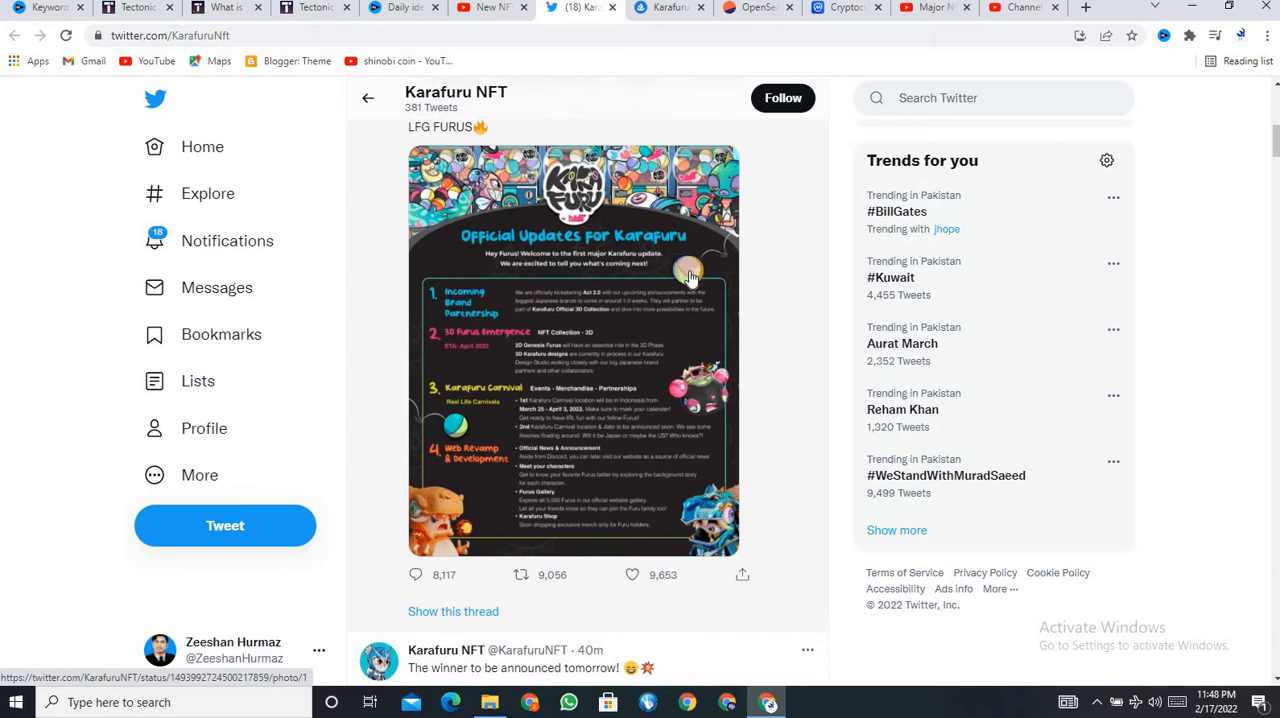
scroll("up", 3)
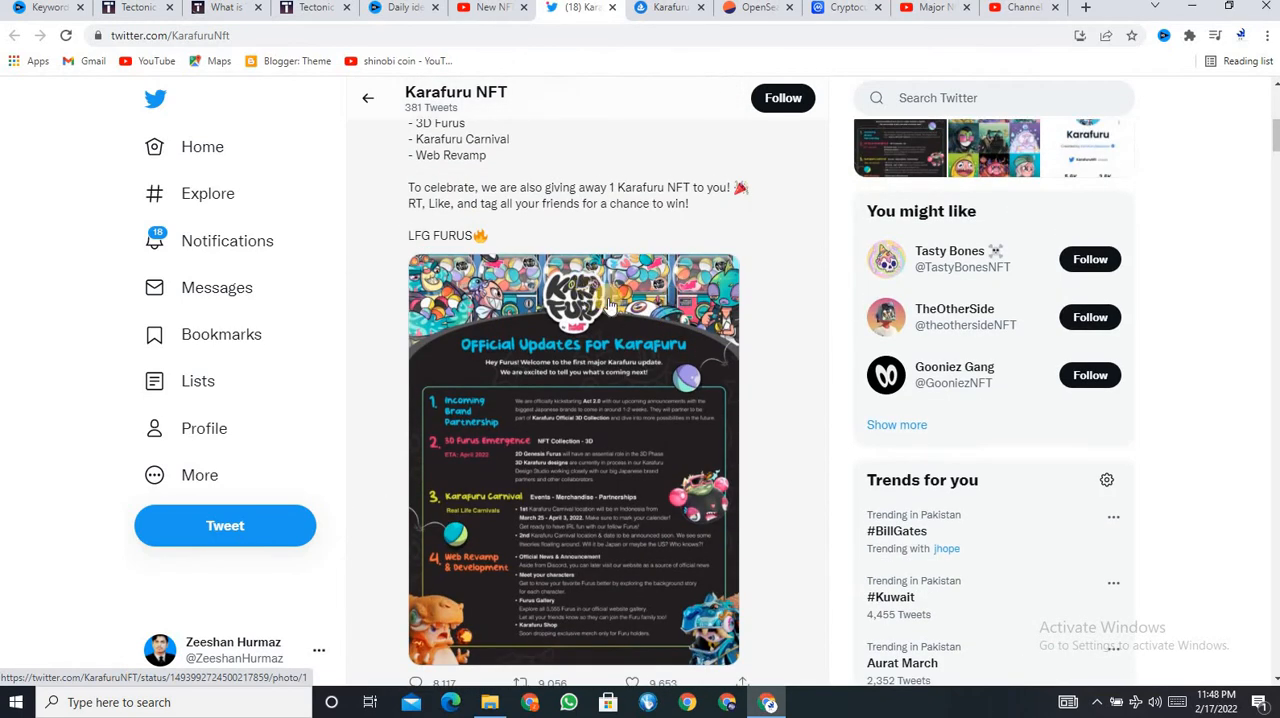
scroll("up", 3)
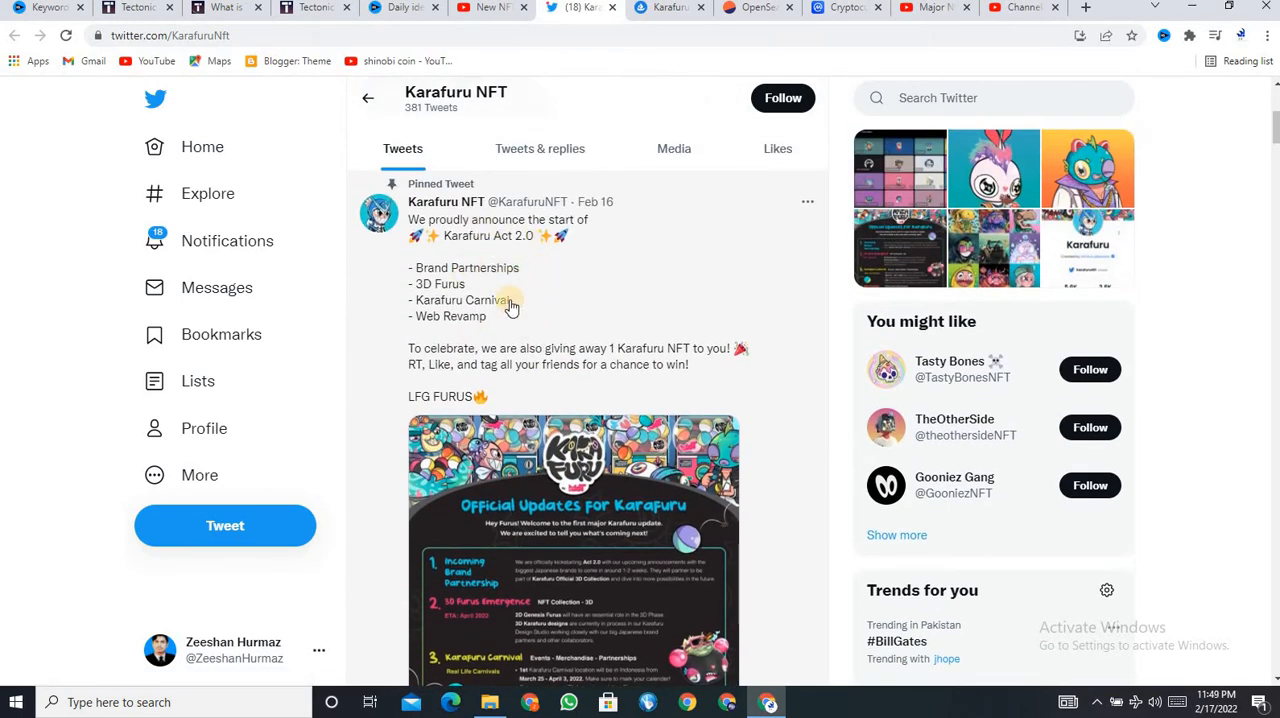
scroll("down", 3)
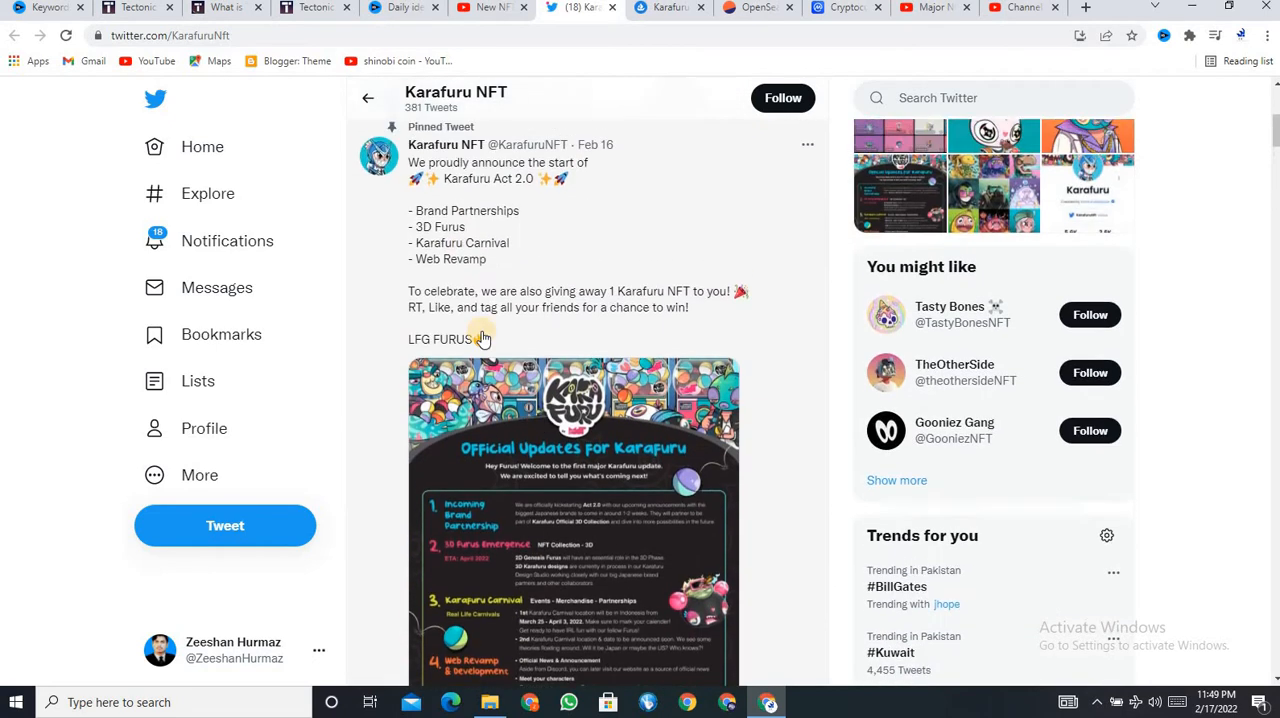
scroll("down", 3)
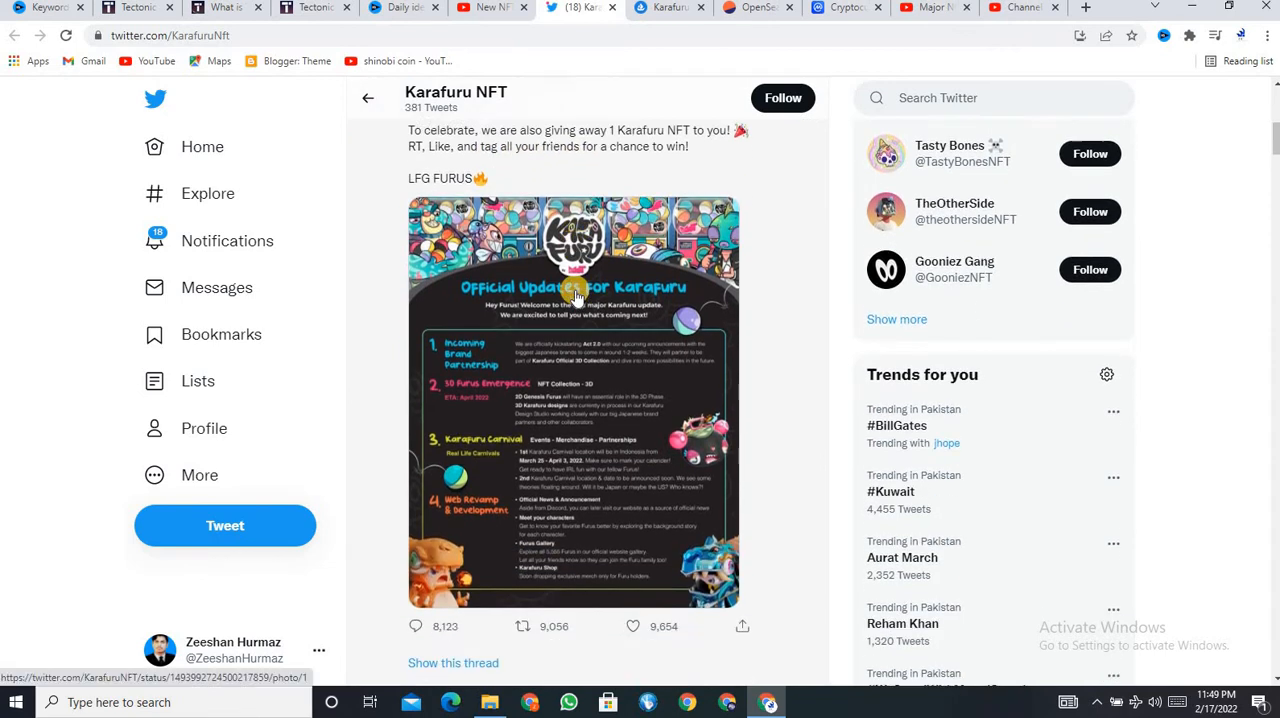
scroll("down", 3)
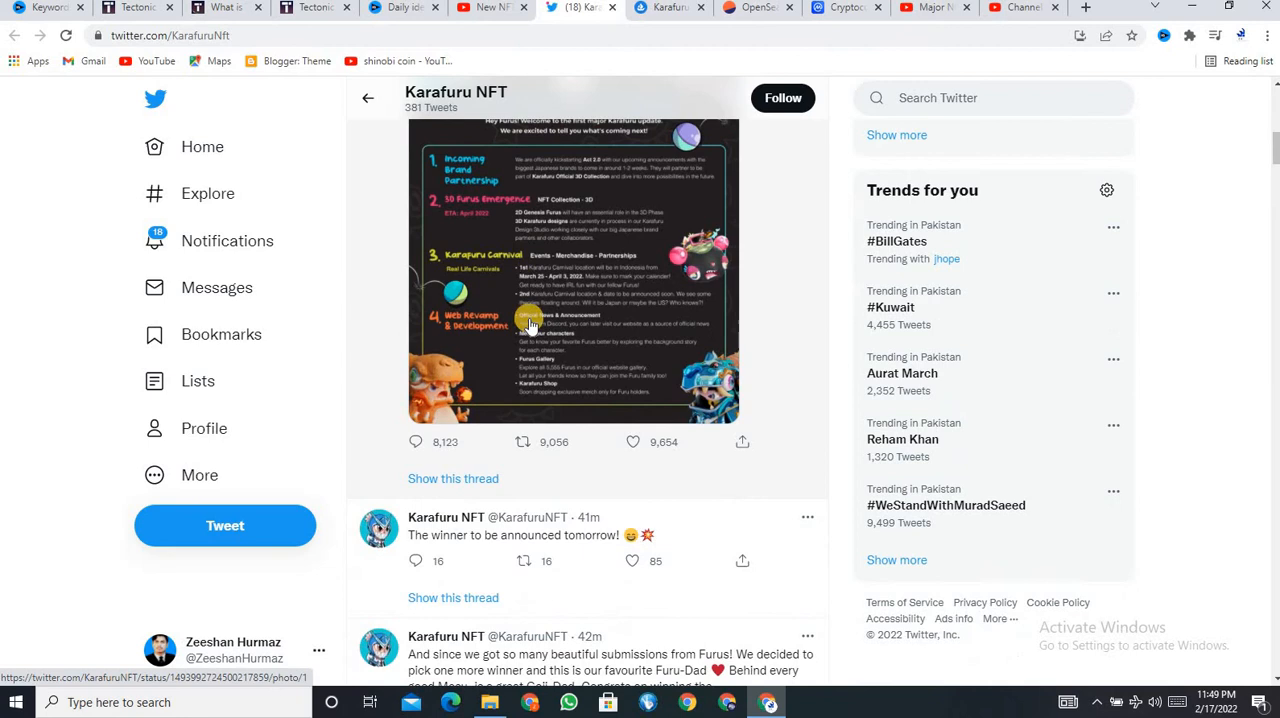
scroll("down", 3)
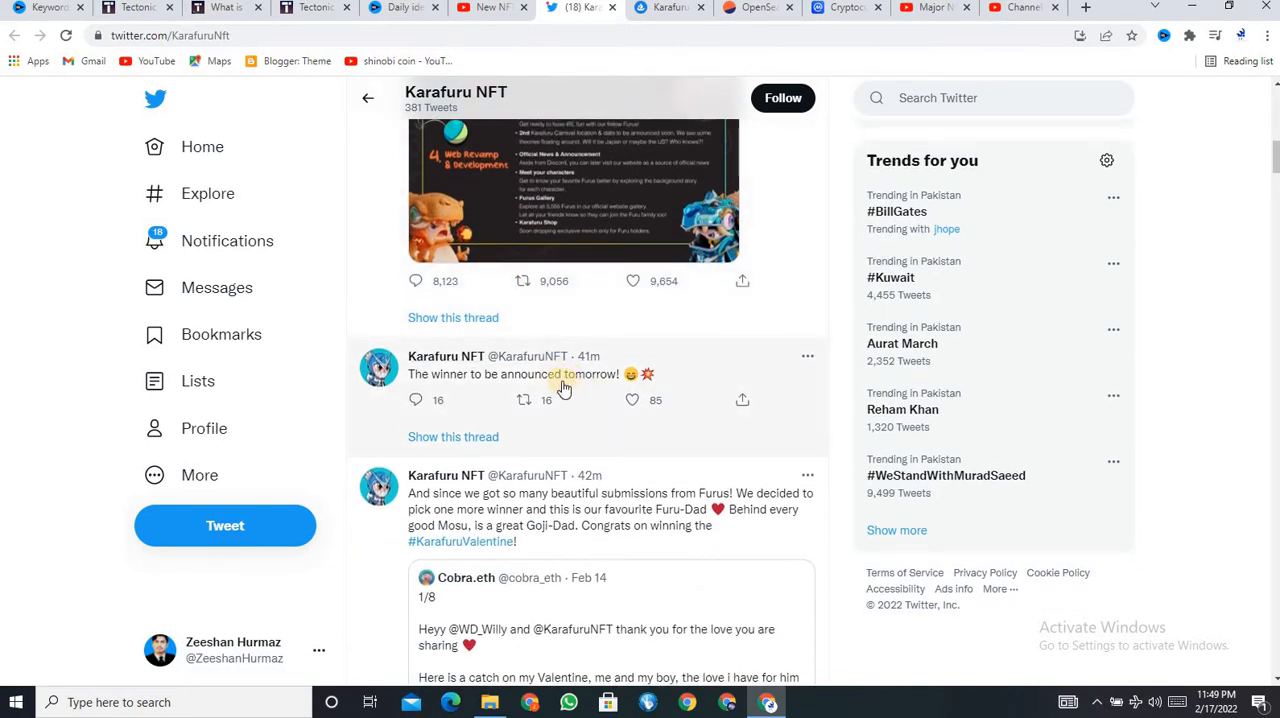
scroll("down", 3)
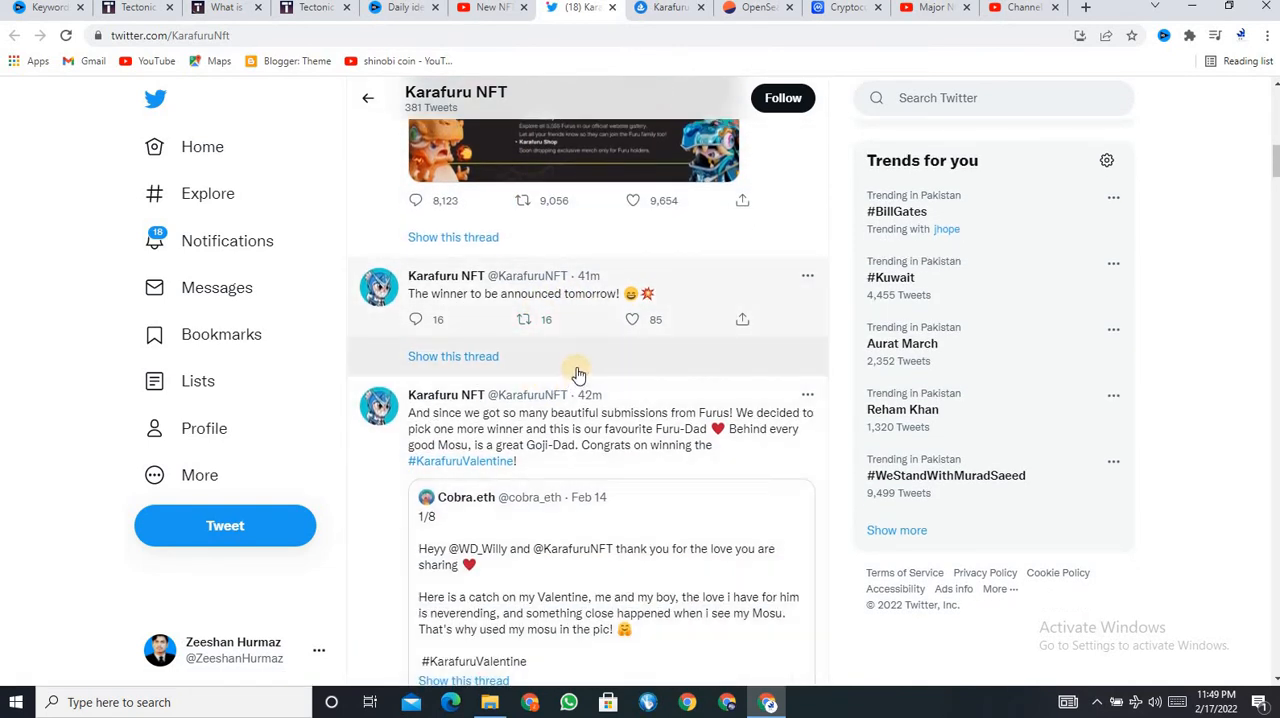
scroll("down", 3)
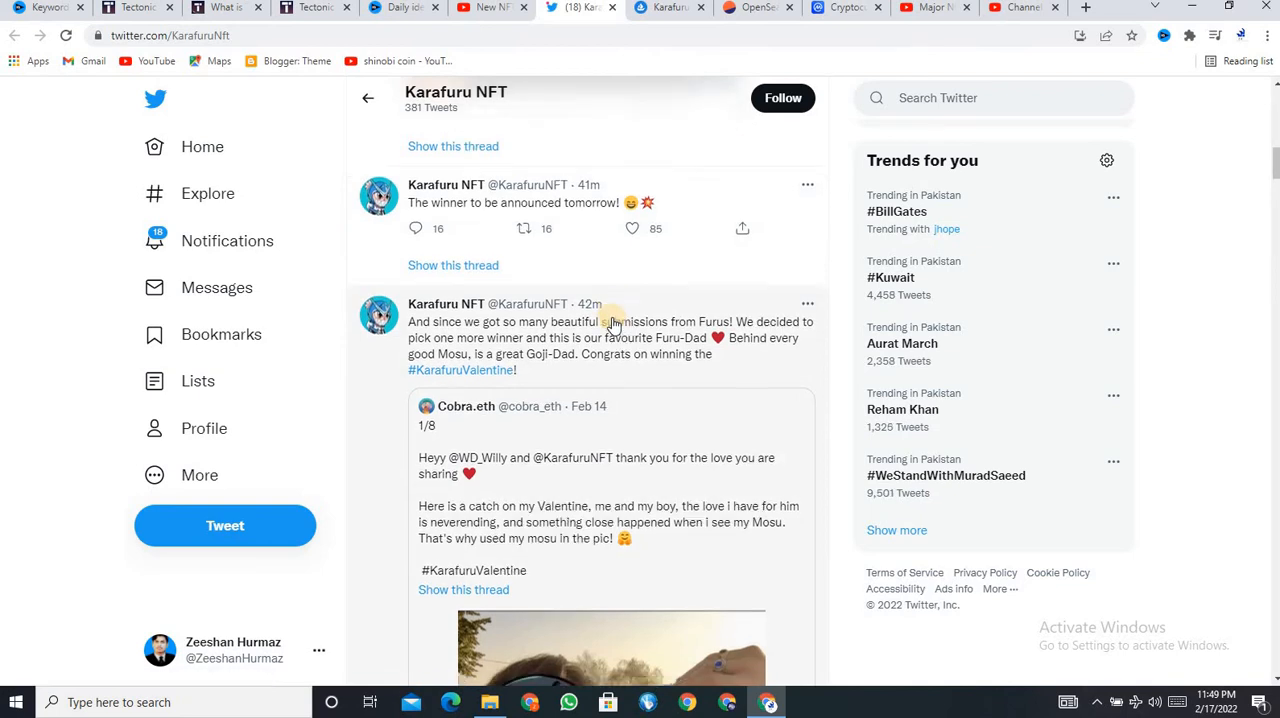
scroll("down", 3)
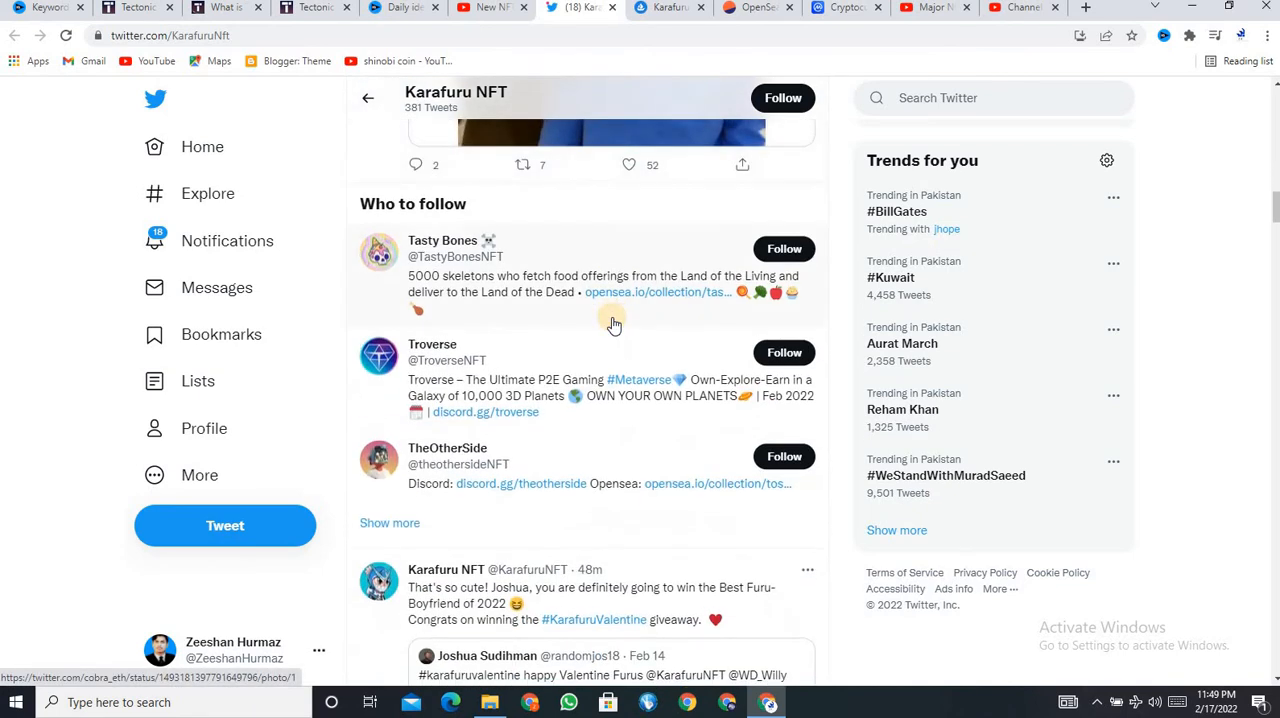
scroll("down", 3)
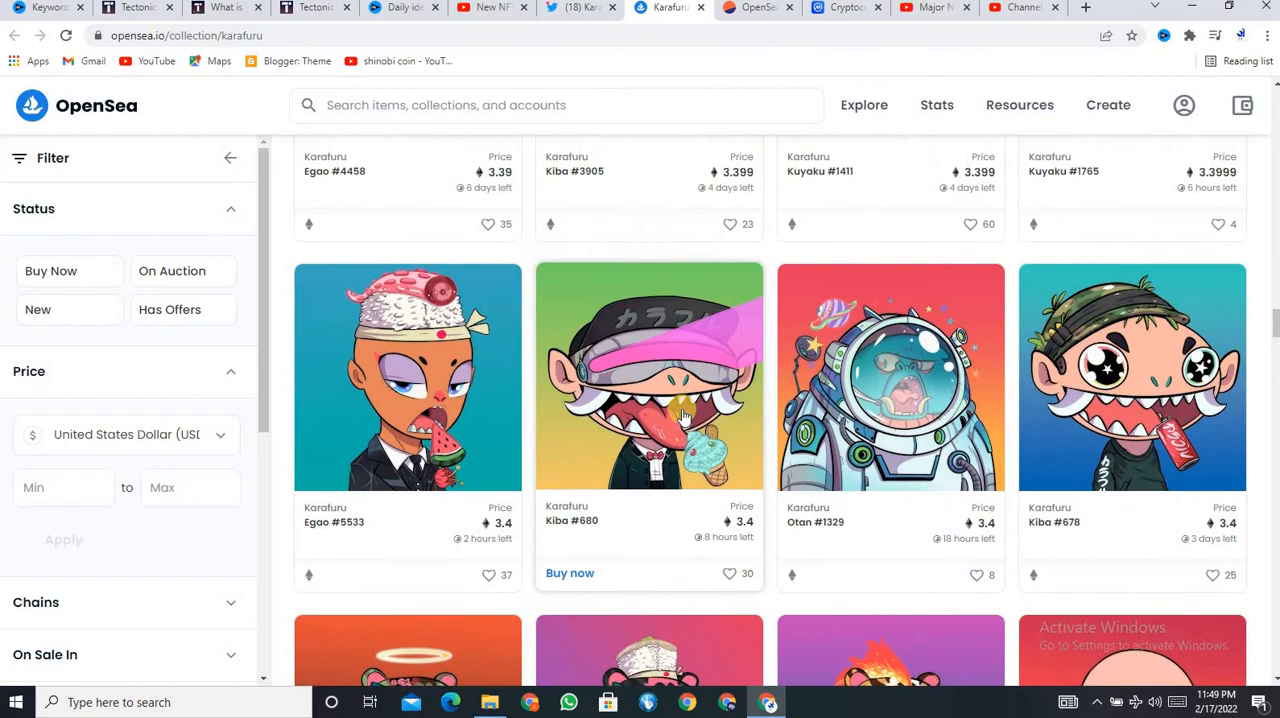
- Scroll the OpenSea Karafuru listings down to pieces around 3.1–3.15 ETH, such as Otan #1230
scroll("down", 3)
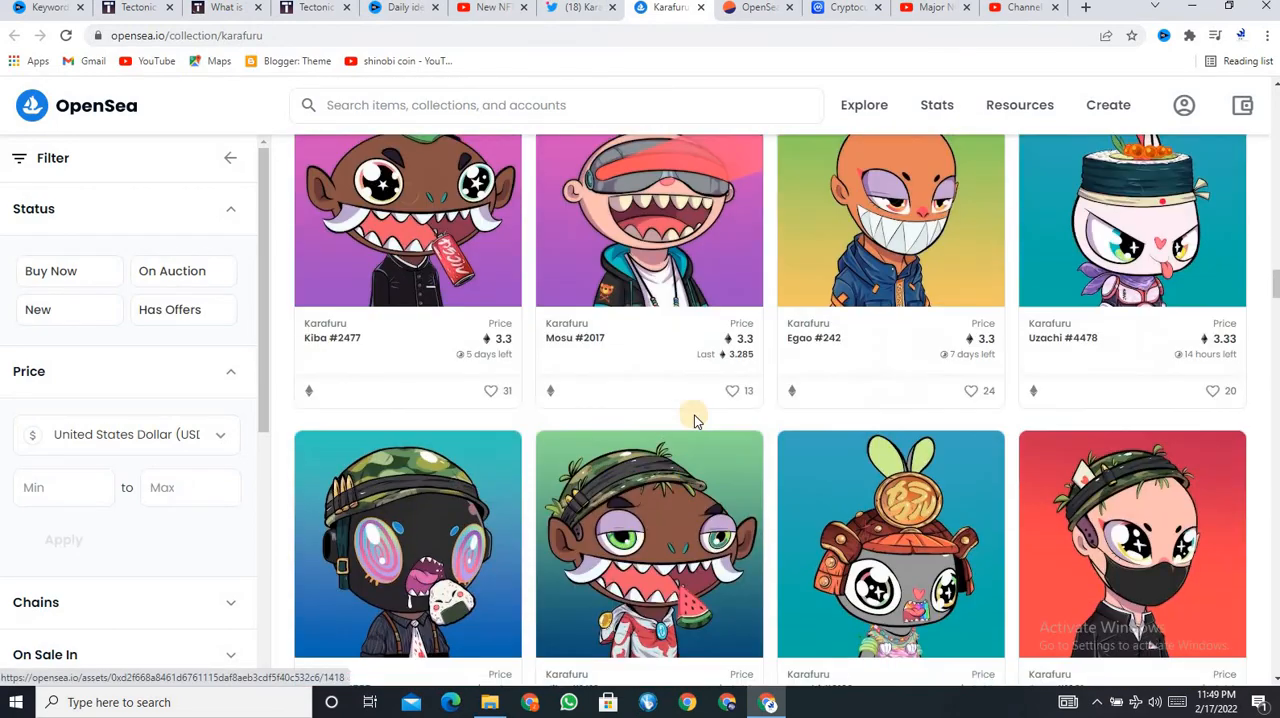
scroll("down", 3)
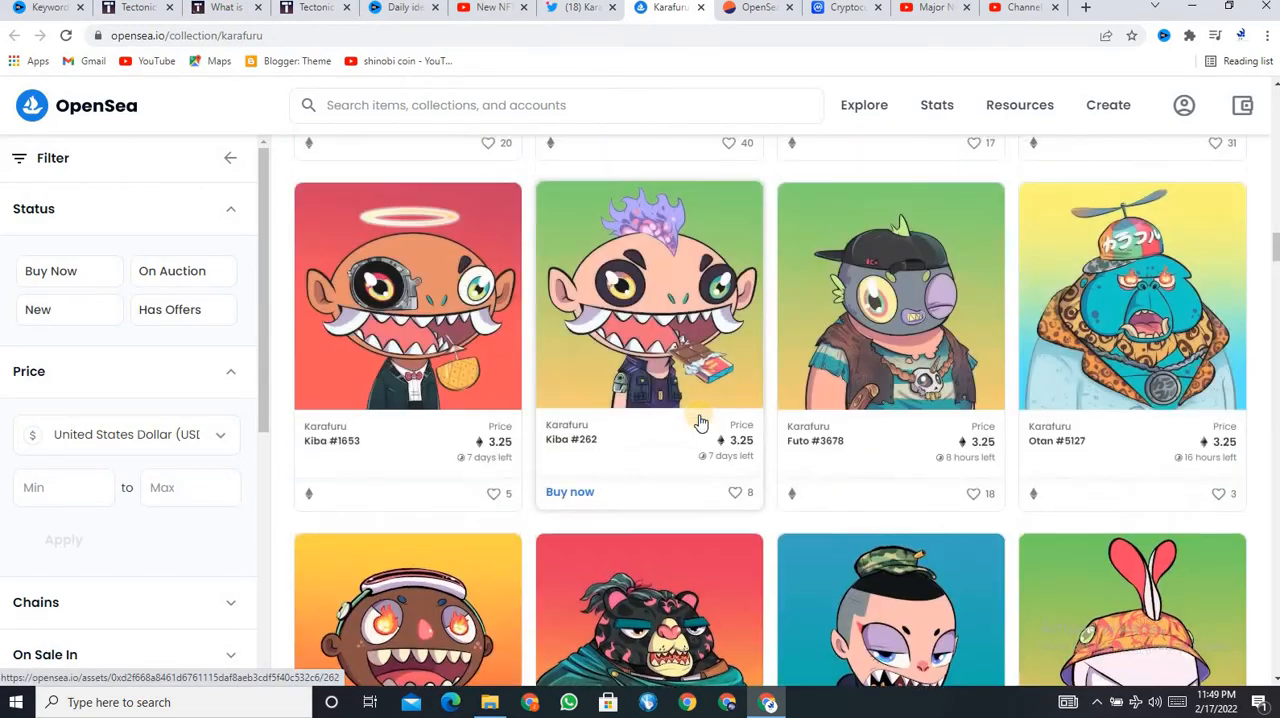
scroll("down", 3)
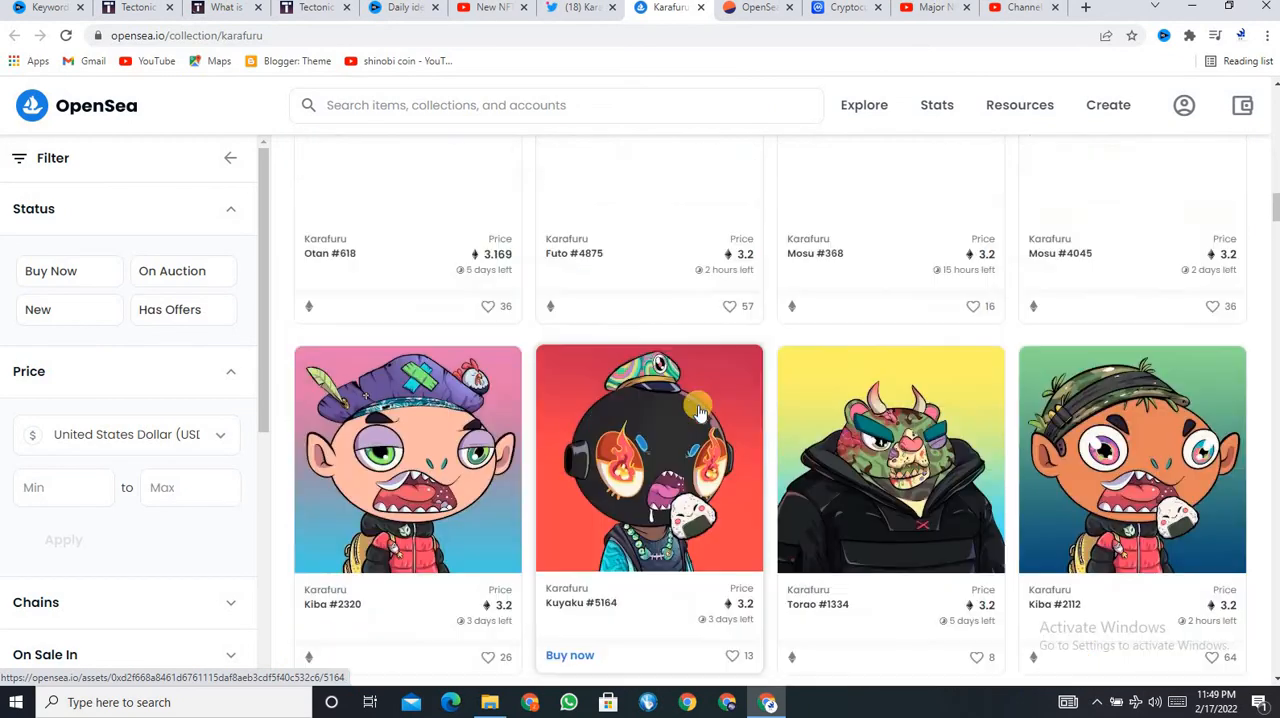
scroll("down", 3)
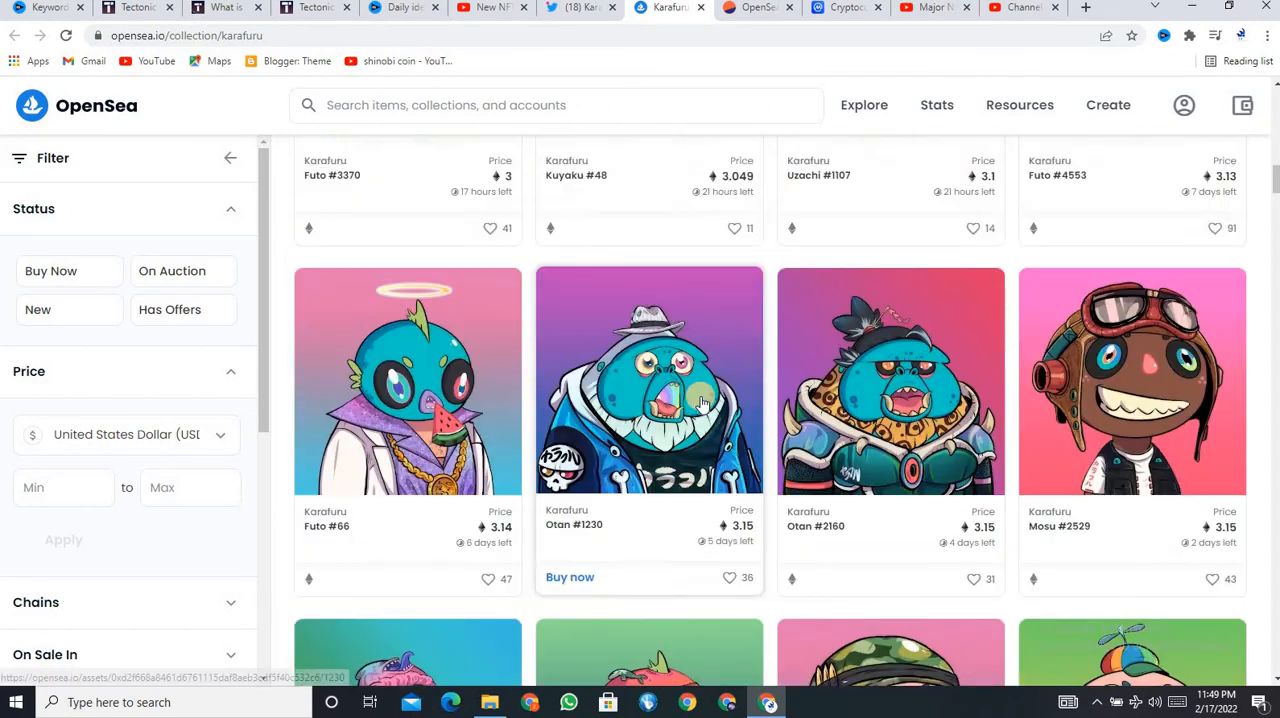